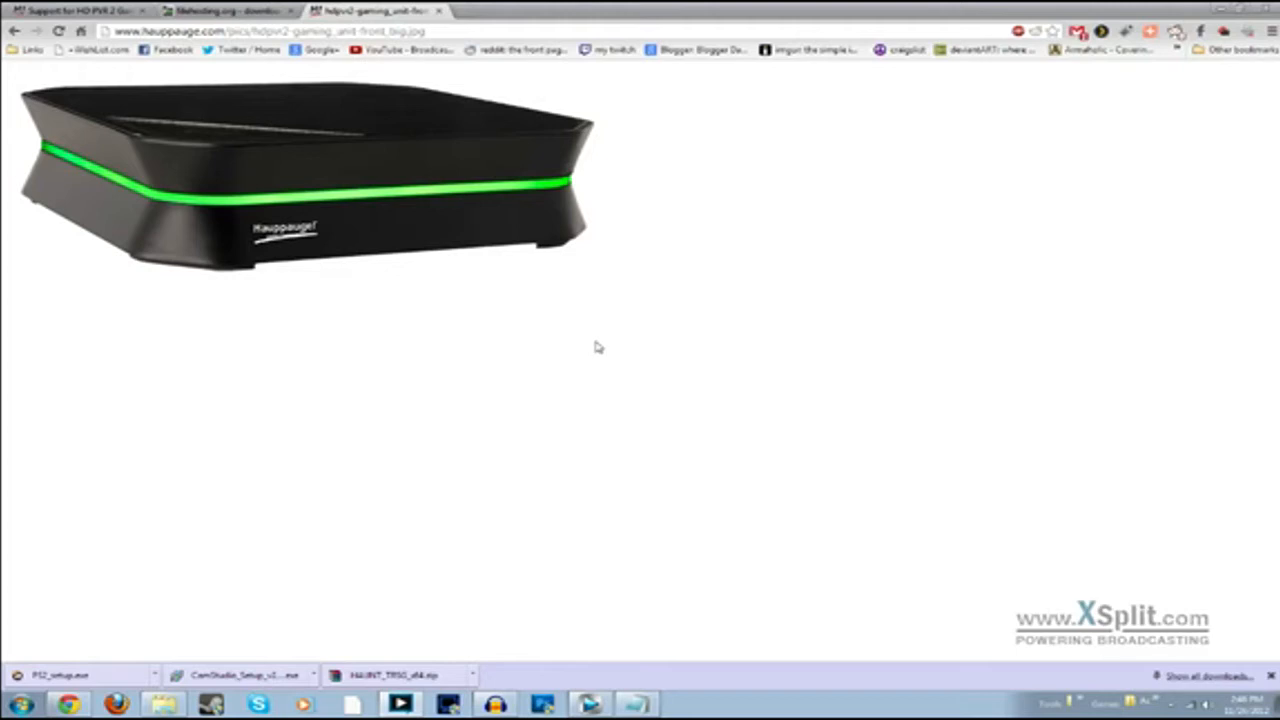
{"action": "mouse_move", "coordinate": [592, 348]}
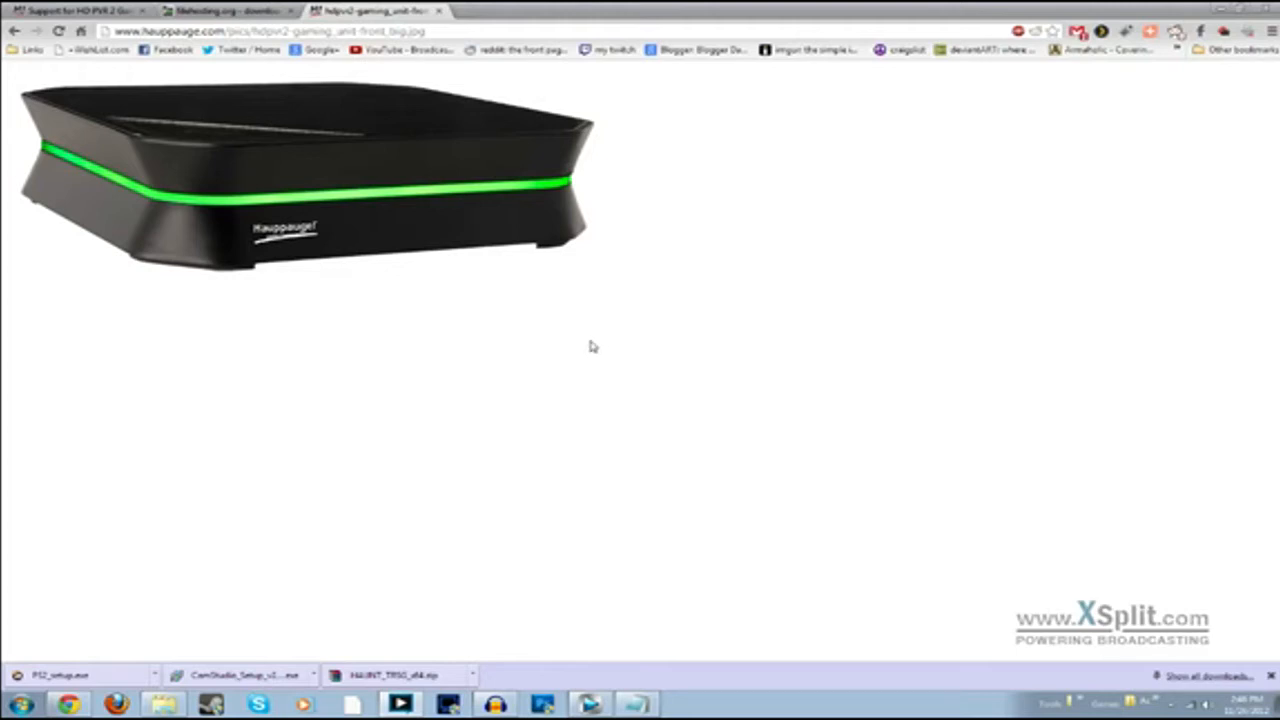
{"action": "mouse_move", "coordinate": [560, 344]}
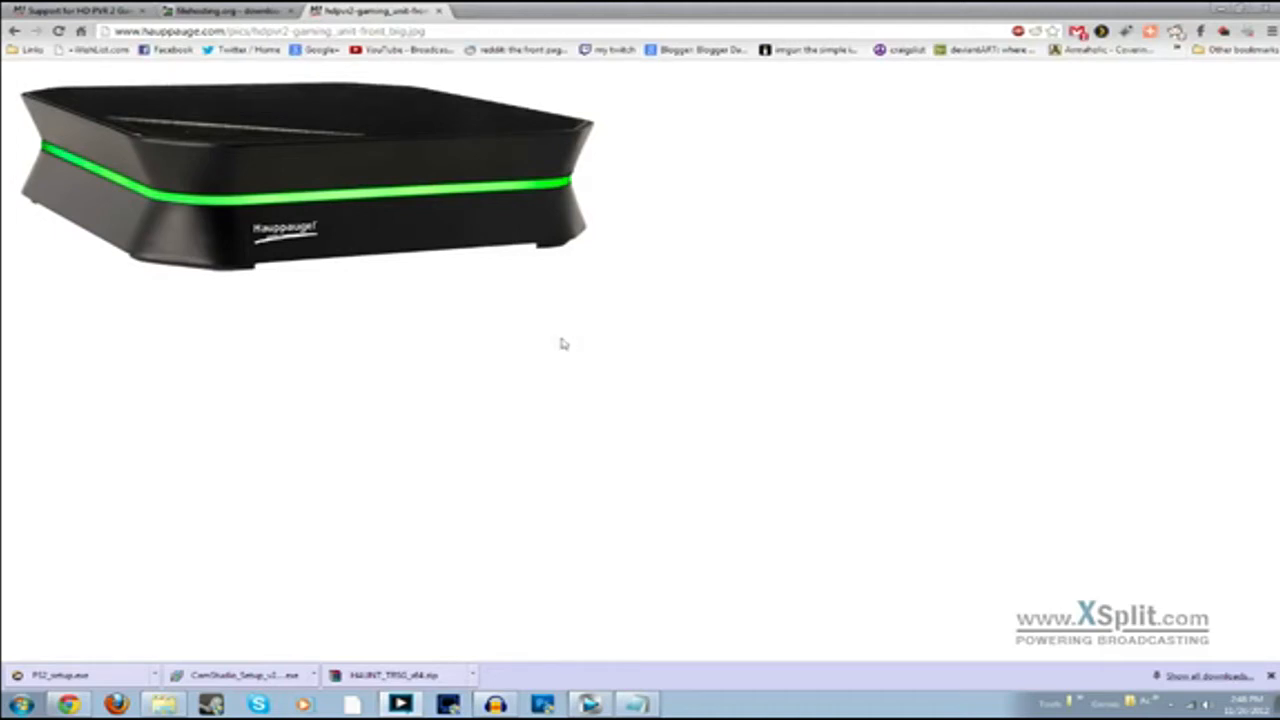
{"action": "mouse_move", "coordinate": [556, 344]}
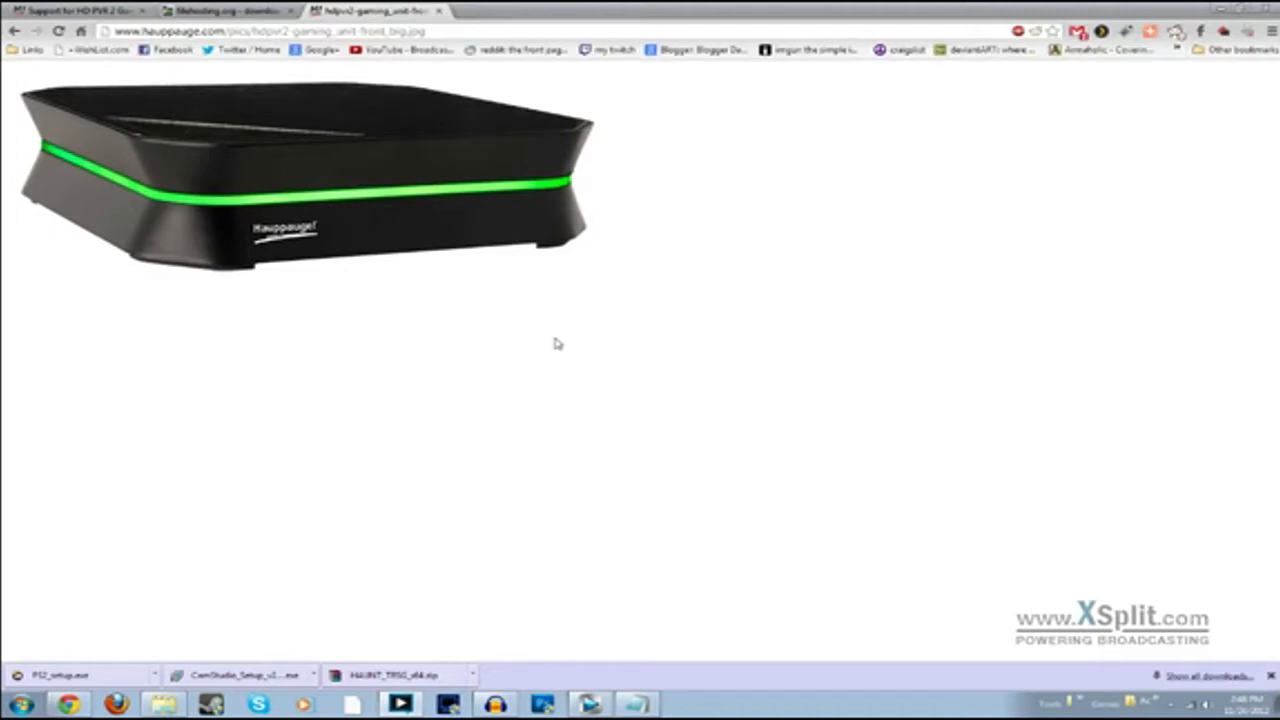
{"action": "mouse_move", "coordinate": [564, 344]}
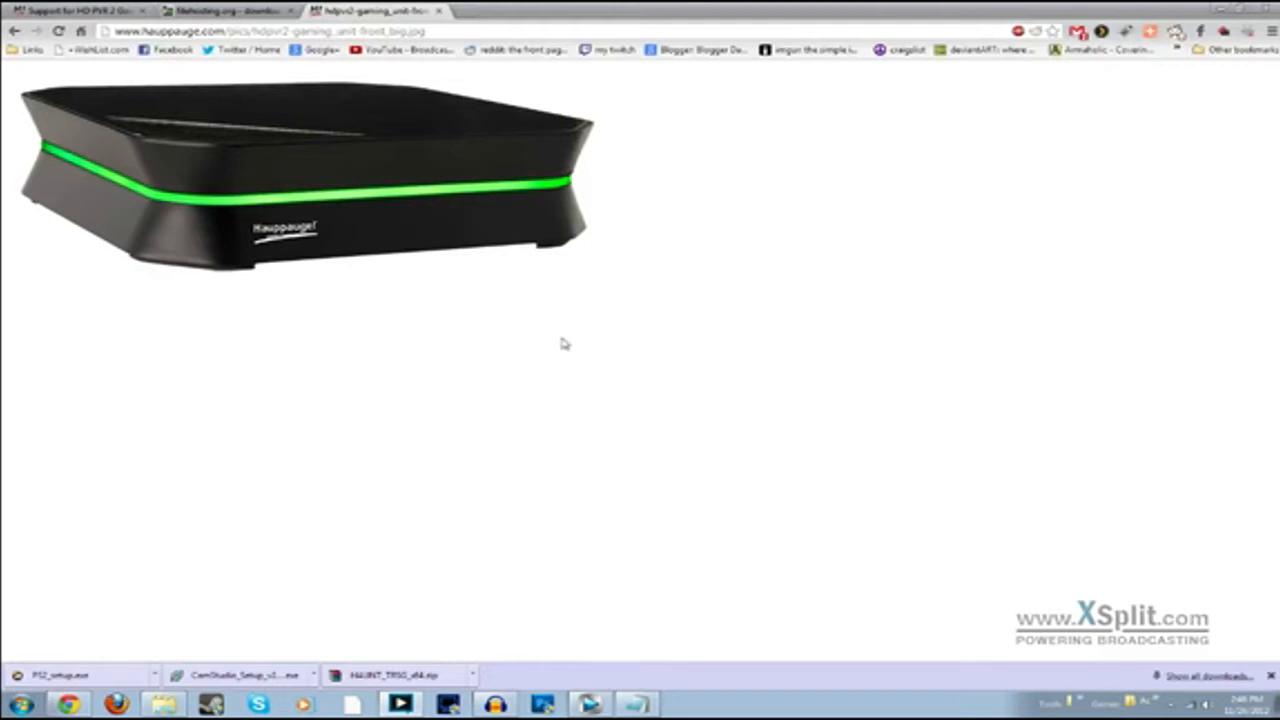
{"action": "mouse_move", "coordinate": [600, 312]}
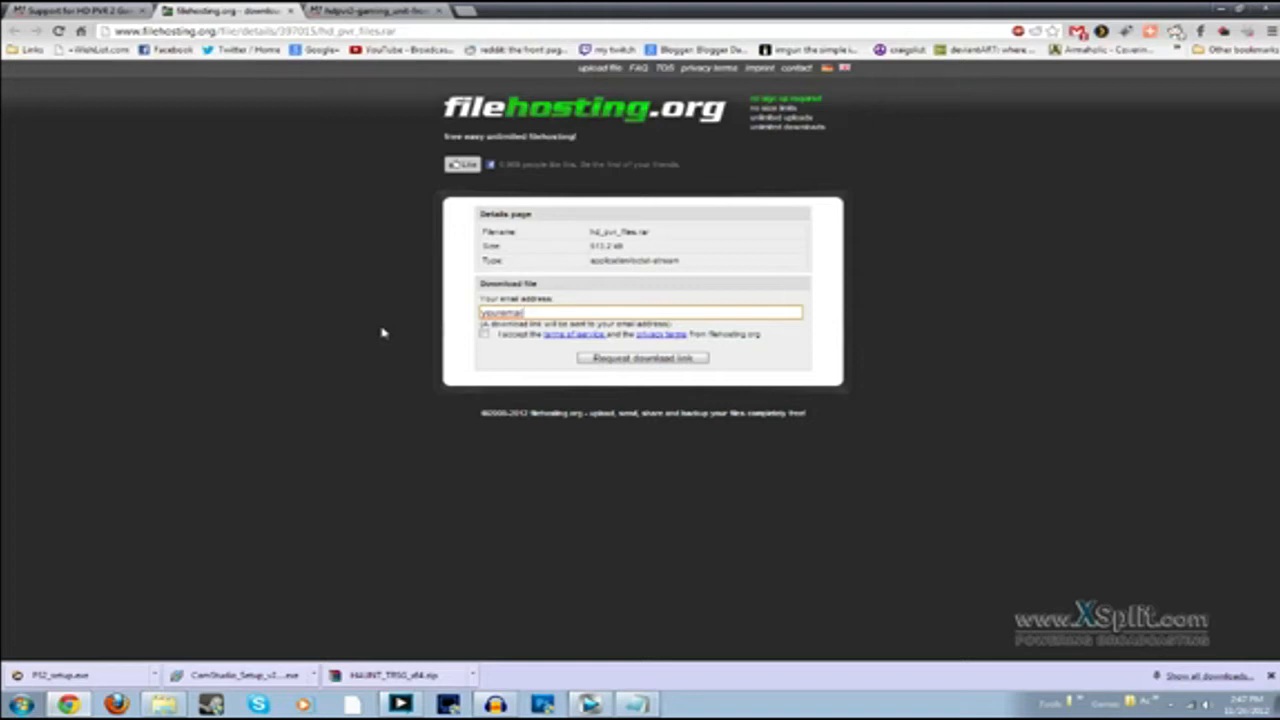
Show the Third Party Applications section of the HD PVR 2 Gaming Edition support page.
{"action": "left_click", "coordinate": [76, 16]}
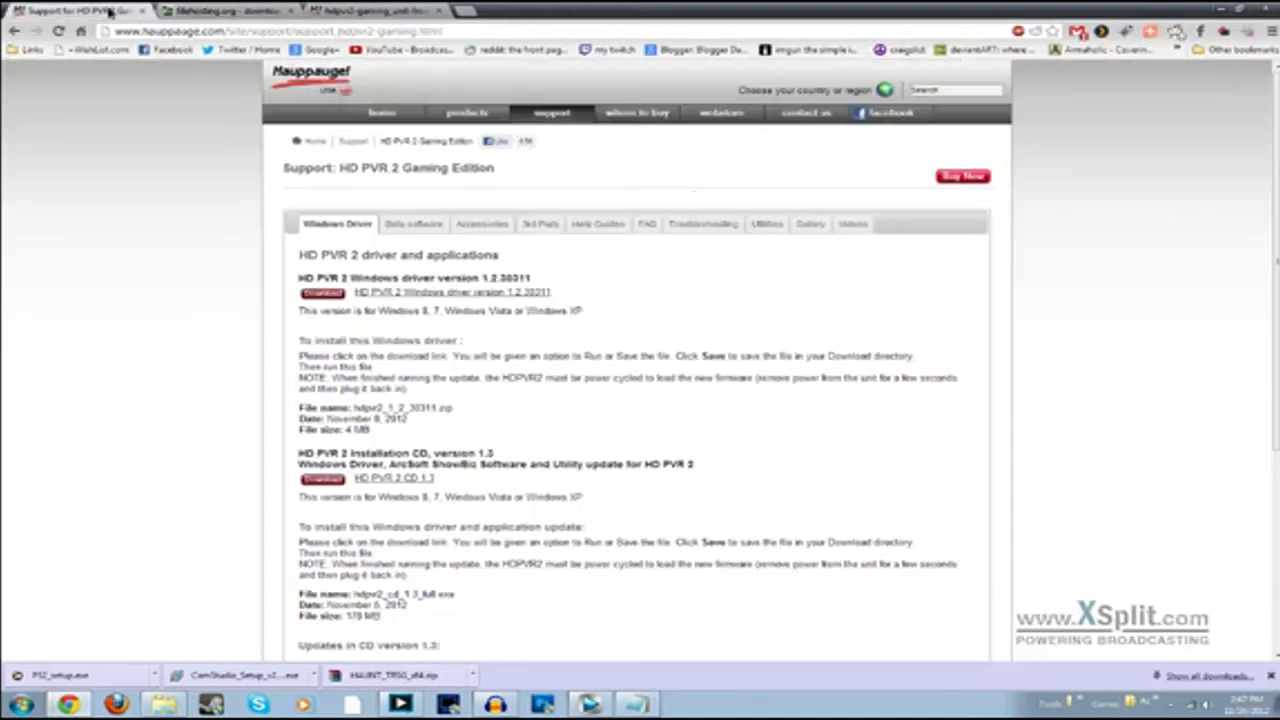
{"action": "left_click", "coordinate": [544, 224]}
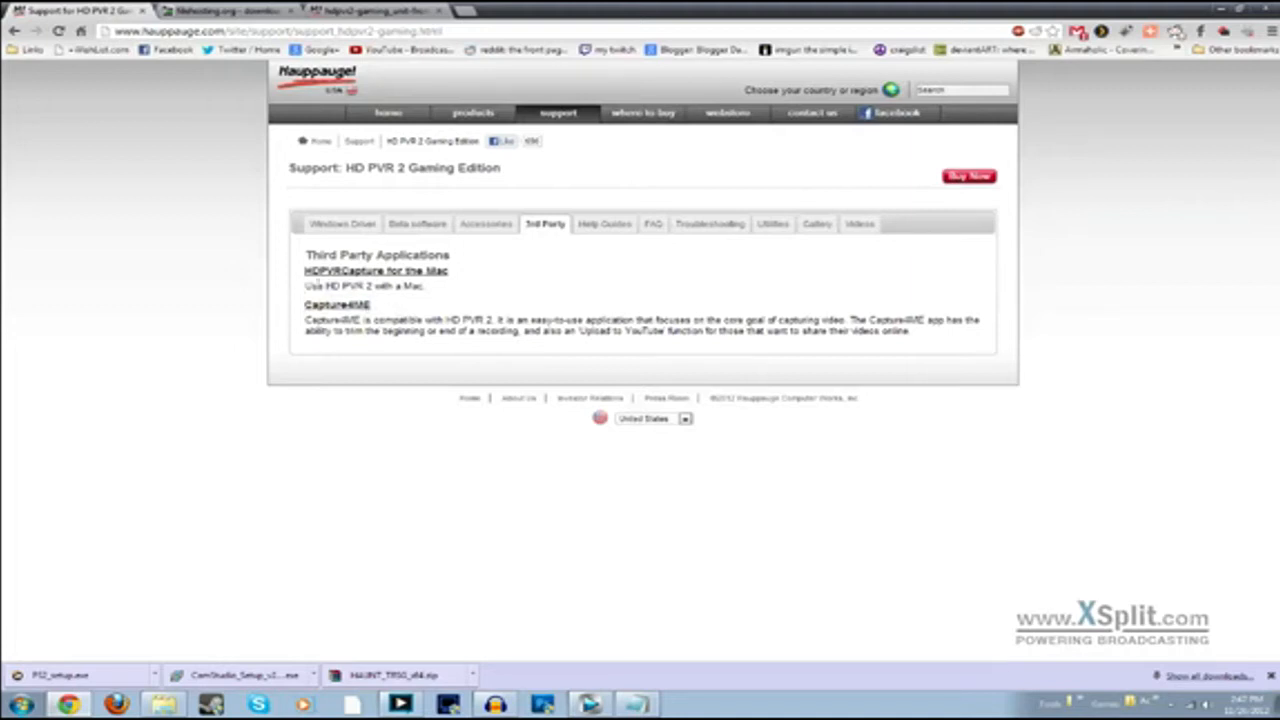
{"action": "mouse_move", "coordinate": [388, 350]}
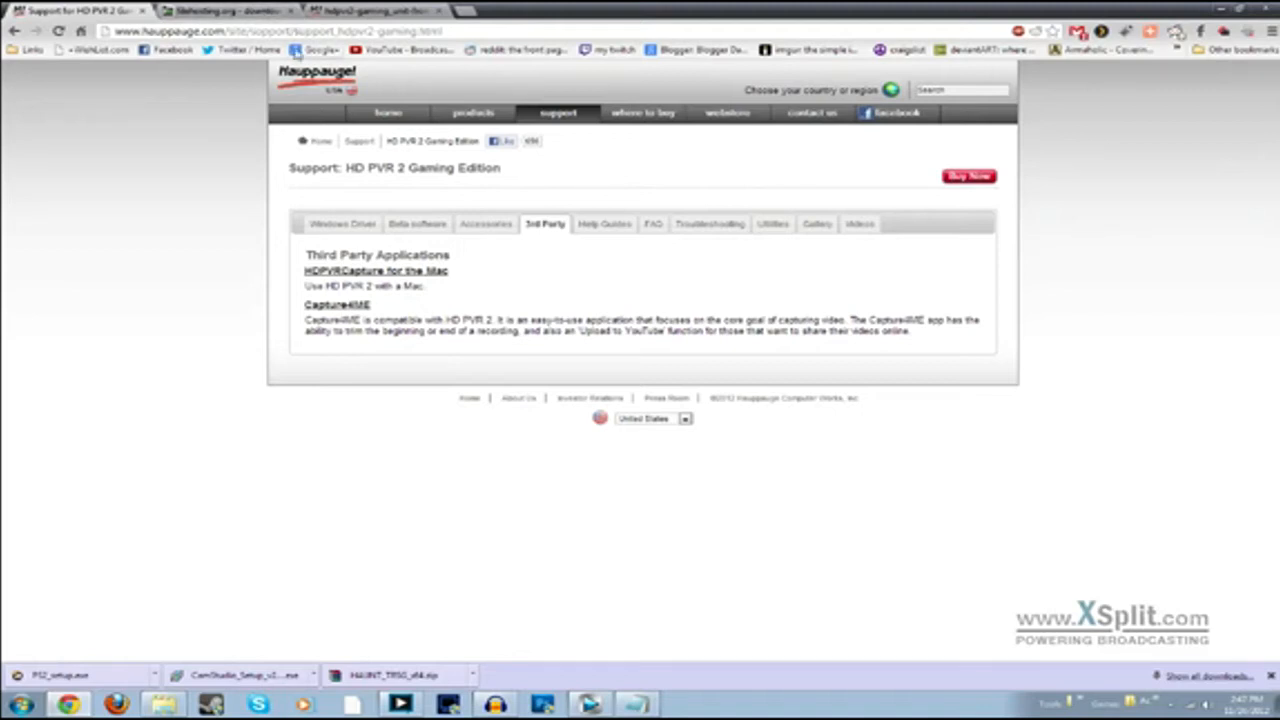
{"action": "mouse_move", "coordinate": [592, 296]}
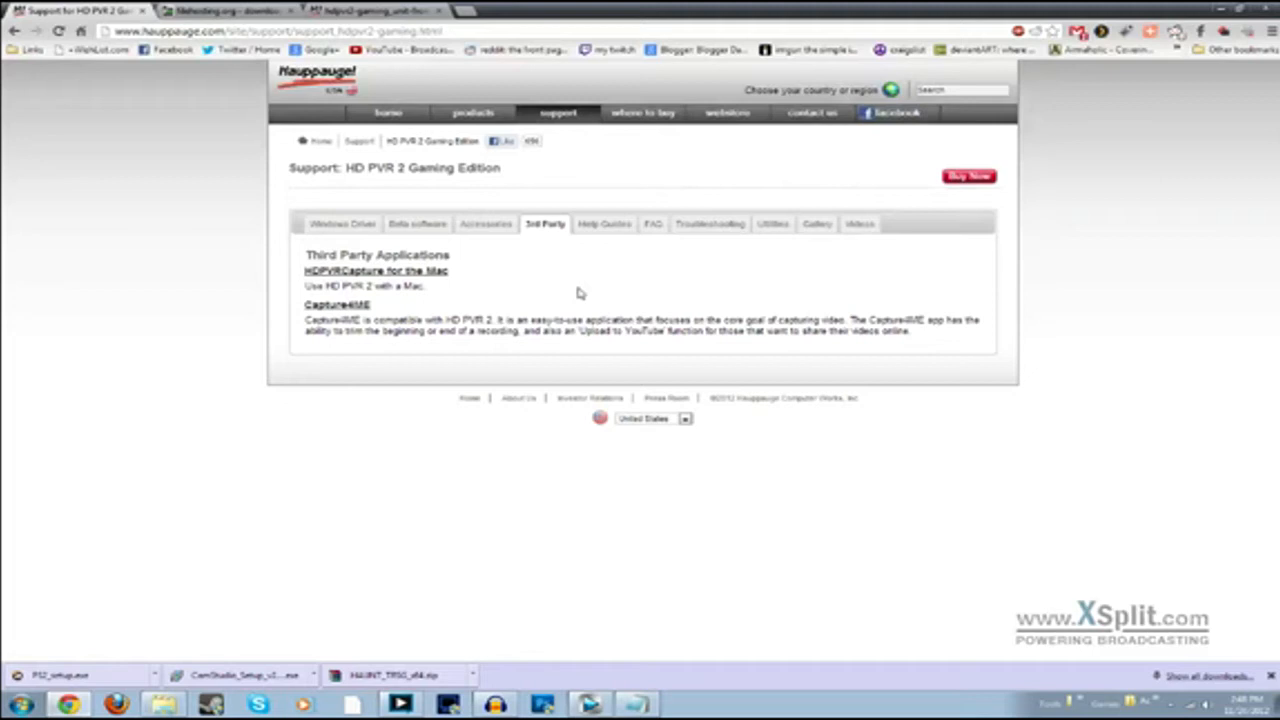
{"action": "mouse_move", "coordinate": [768, 520]}
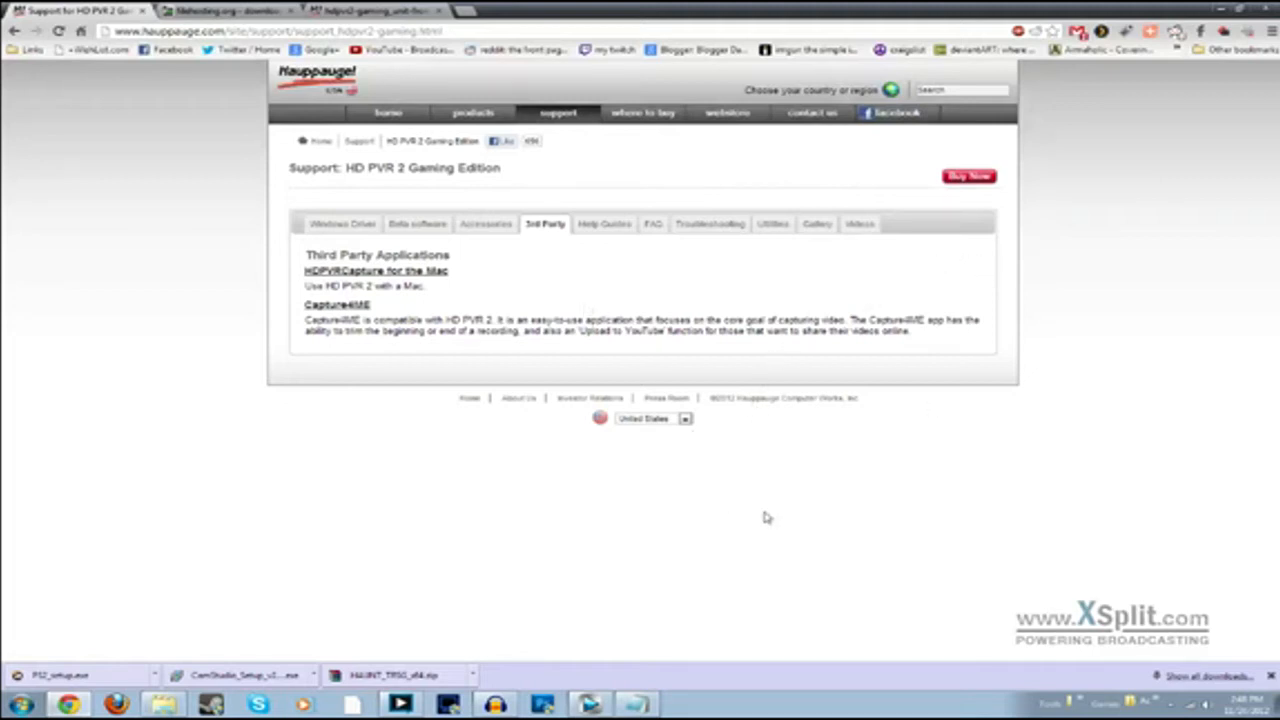
{"action": "mouse_move", "coordinate": [802, 508]}
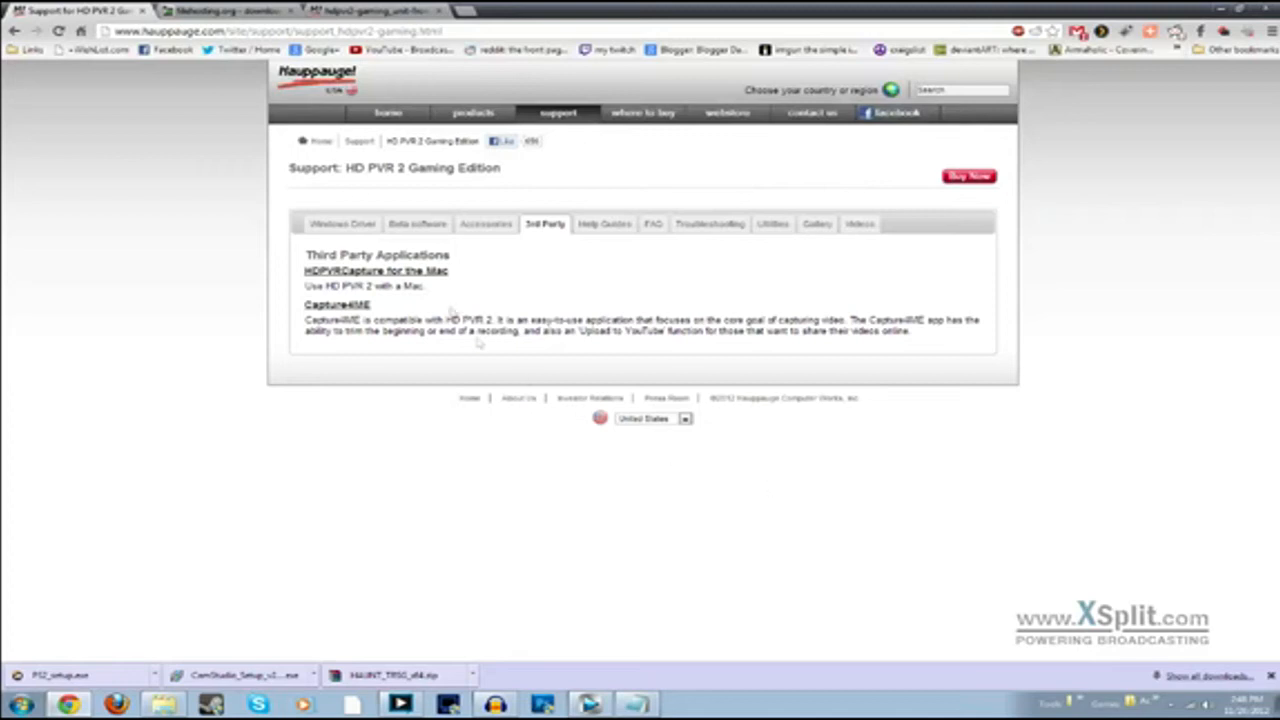
{"action": "mouse_move", "coordinate": [404, 110]}
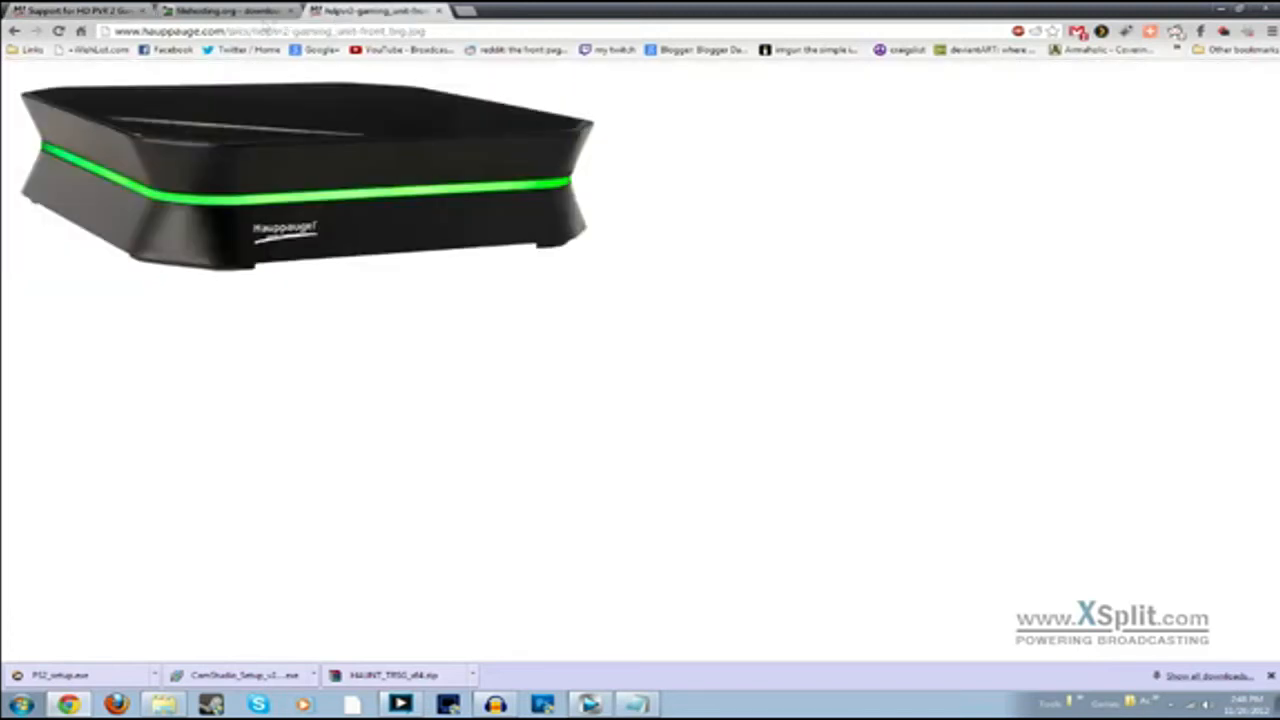
Open hd pvr files.rar in WinRAR and view its instructions text file.
{"action": "left_click", "coordinate": [216, 12]}
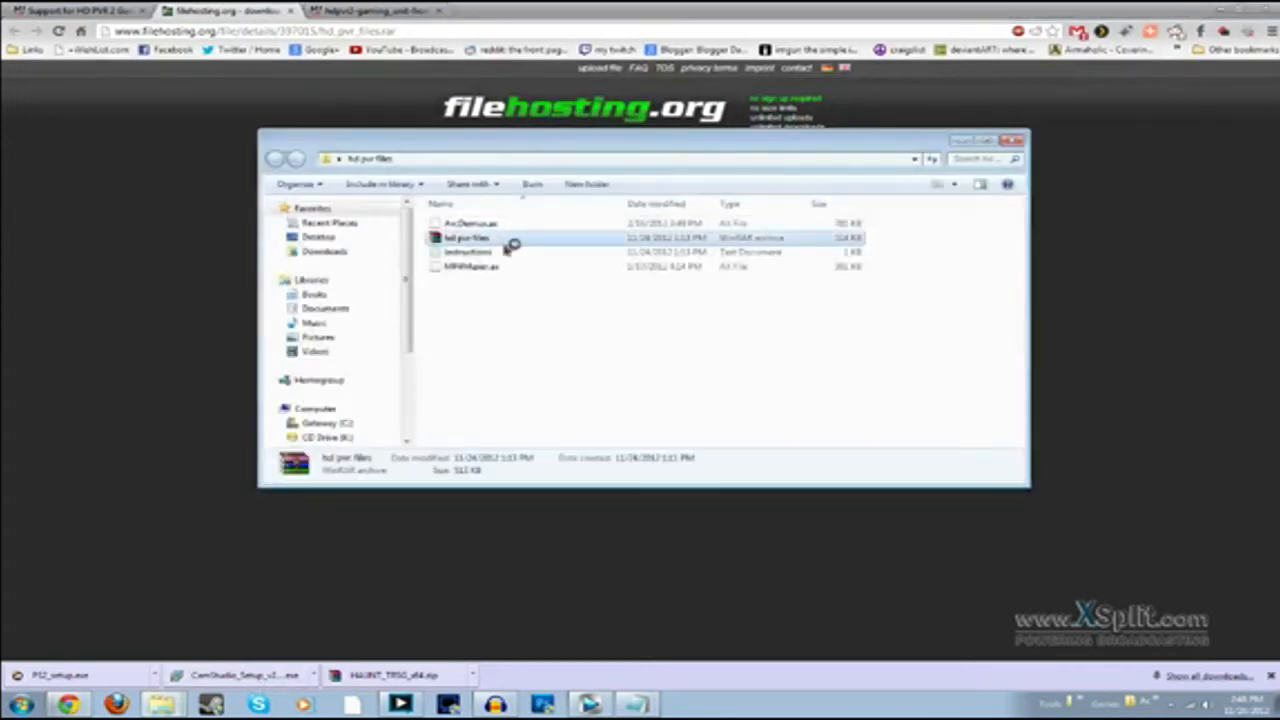
{"action": "double_click", "coordinate": [462, 236]}
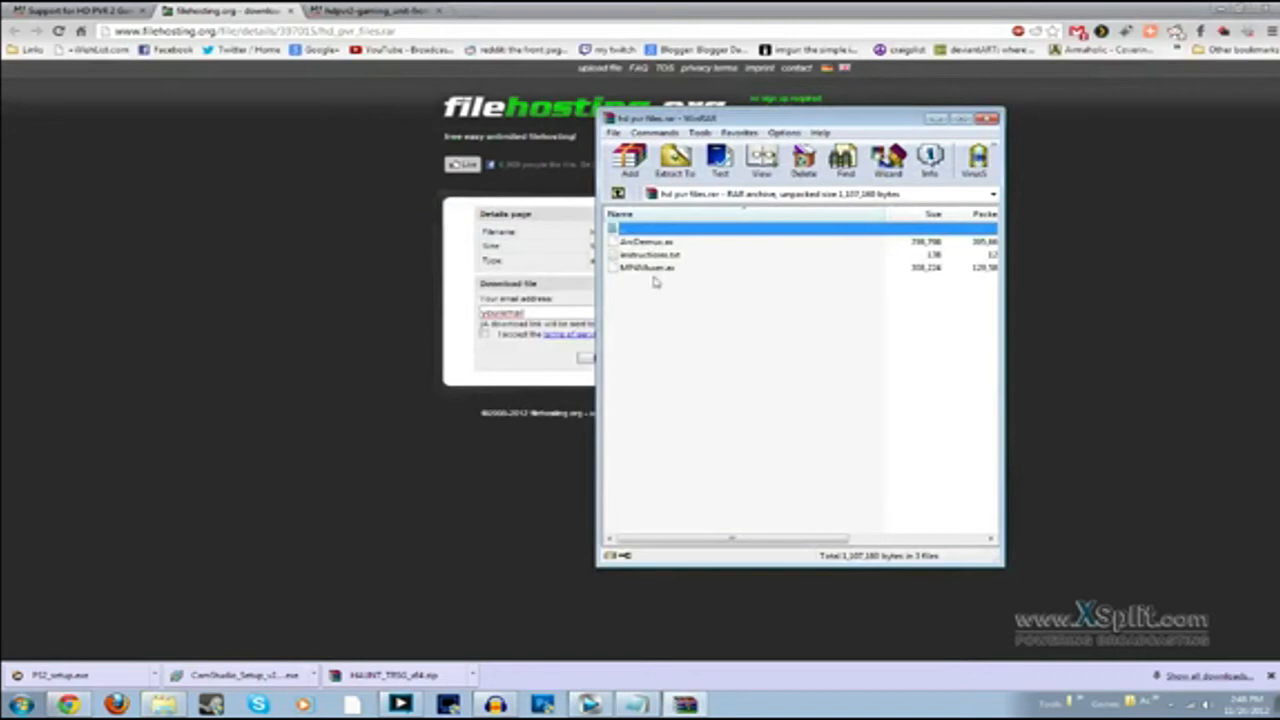
{"action": "left_click", "coordinate": [644, 268]}
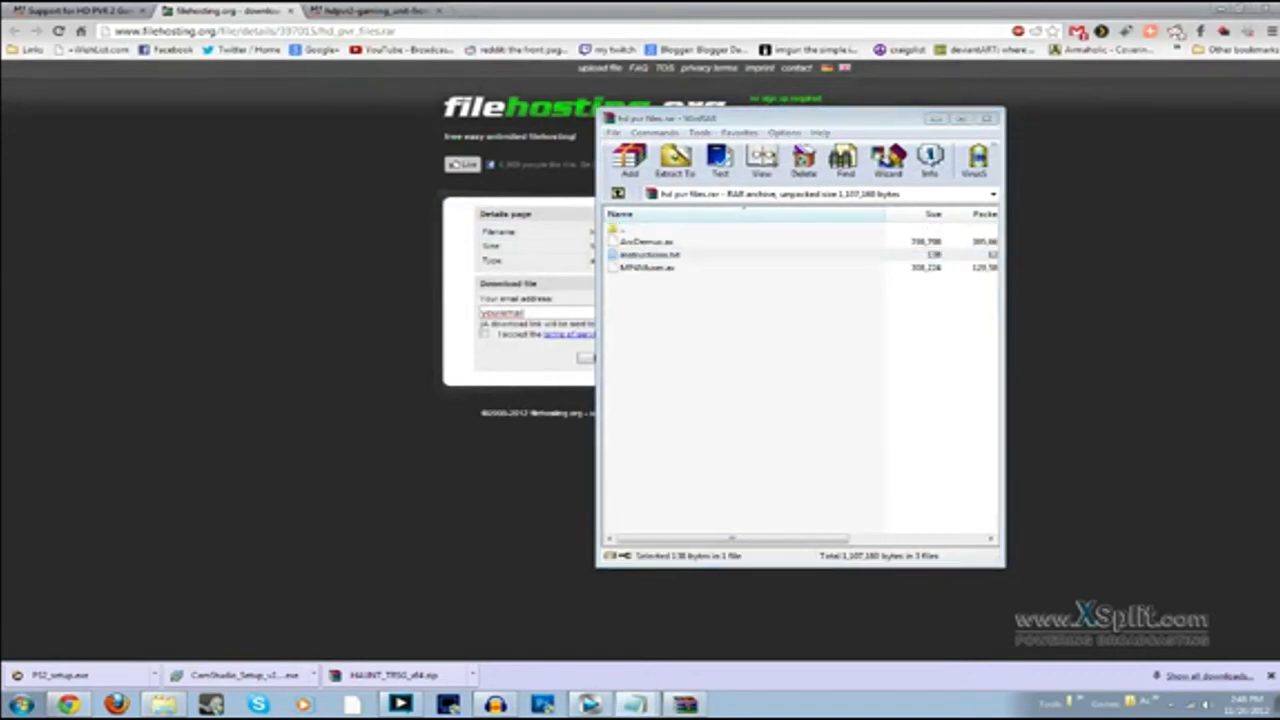
{"action": "double_click", "coordinate": [648, 256]}
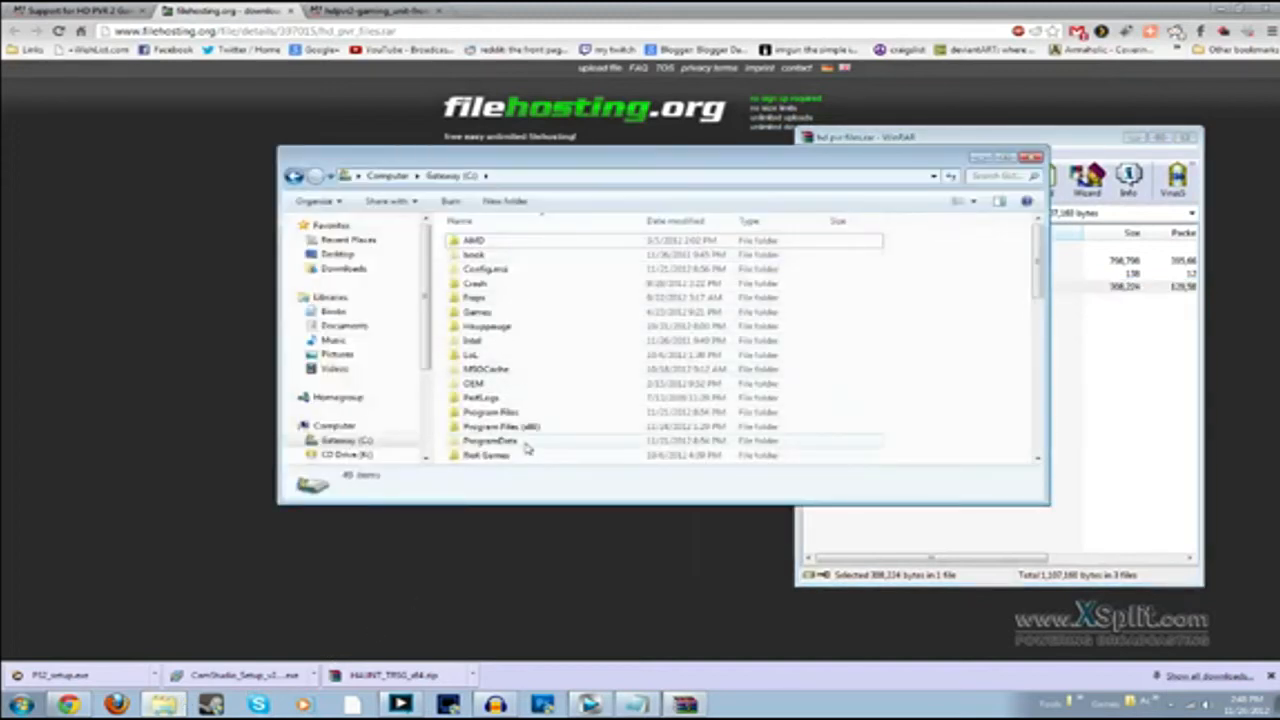
Navigate to the com.ArcSoft.USA.ArcCodec folder under Program Files (x86) > ArcSoft > TotalMedia ShowBiz.
{"action": "left_click", "coordinate": [490, 412]}
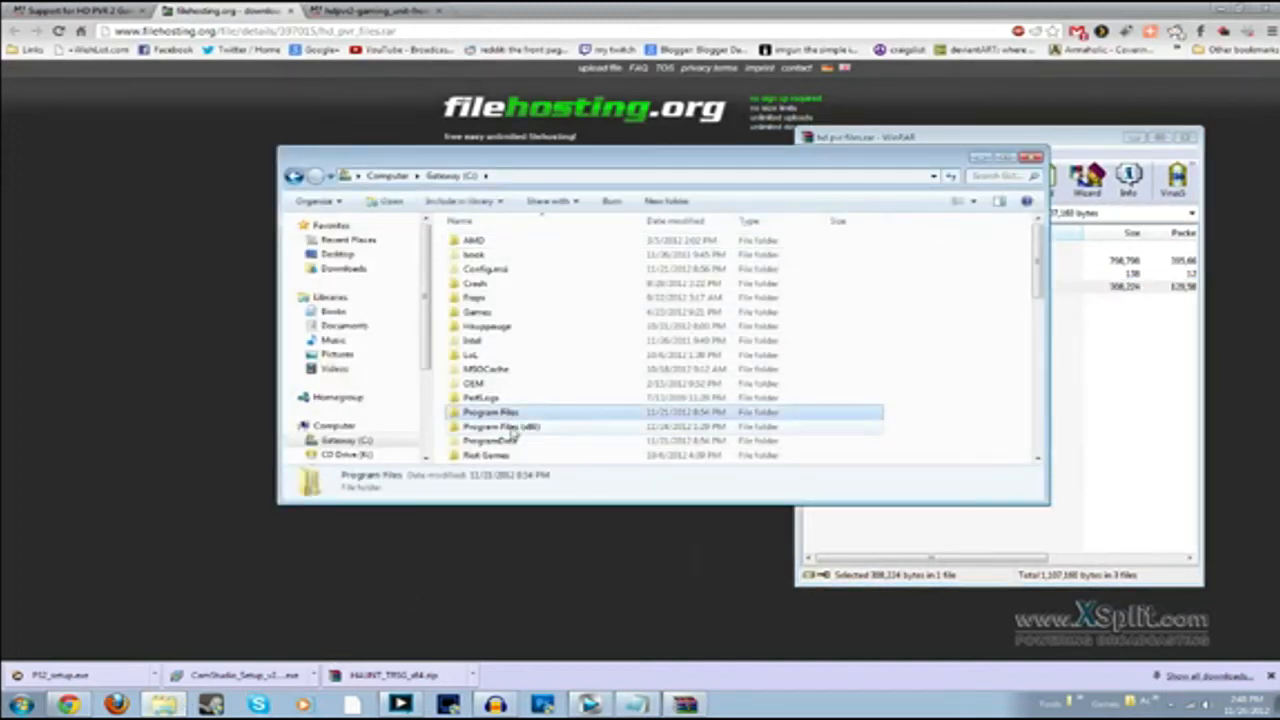
{"action": "left_click", "coordinate": [496, 426]}
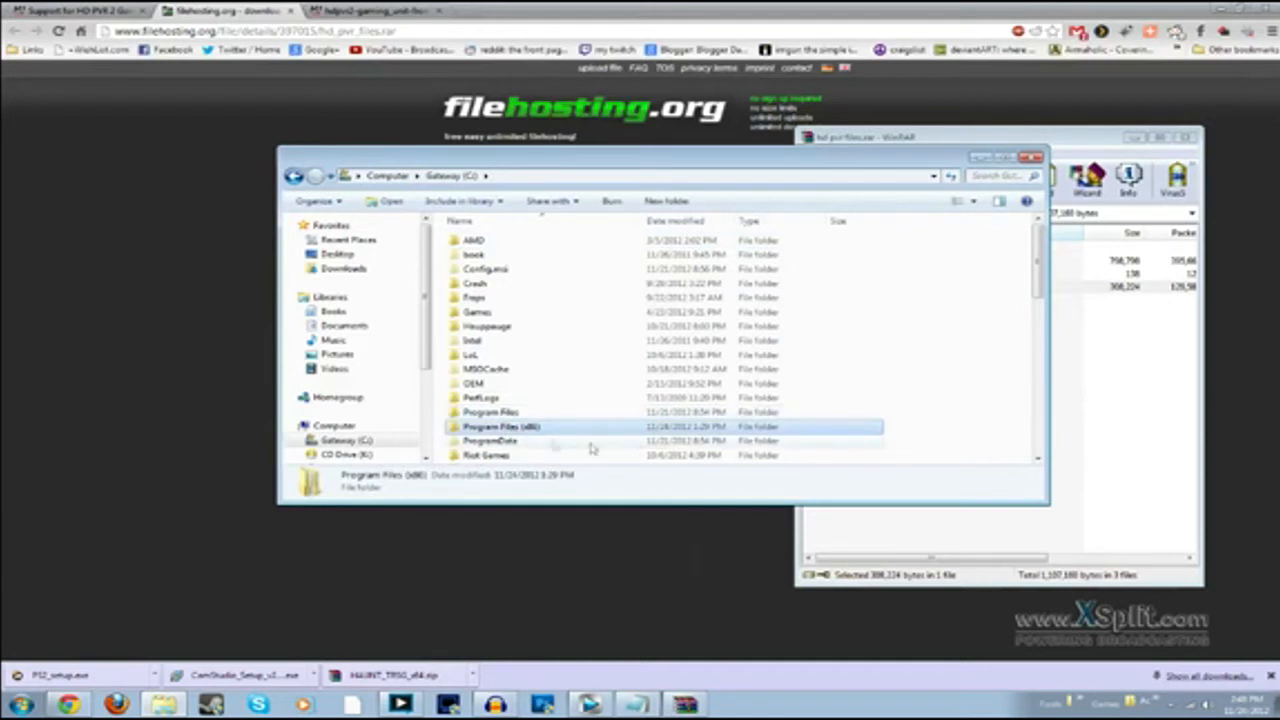
{"action": "double_click", "coordinate": [500, 426]}
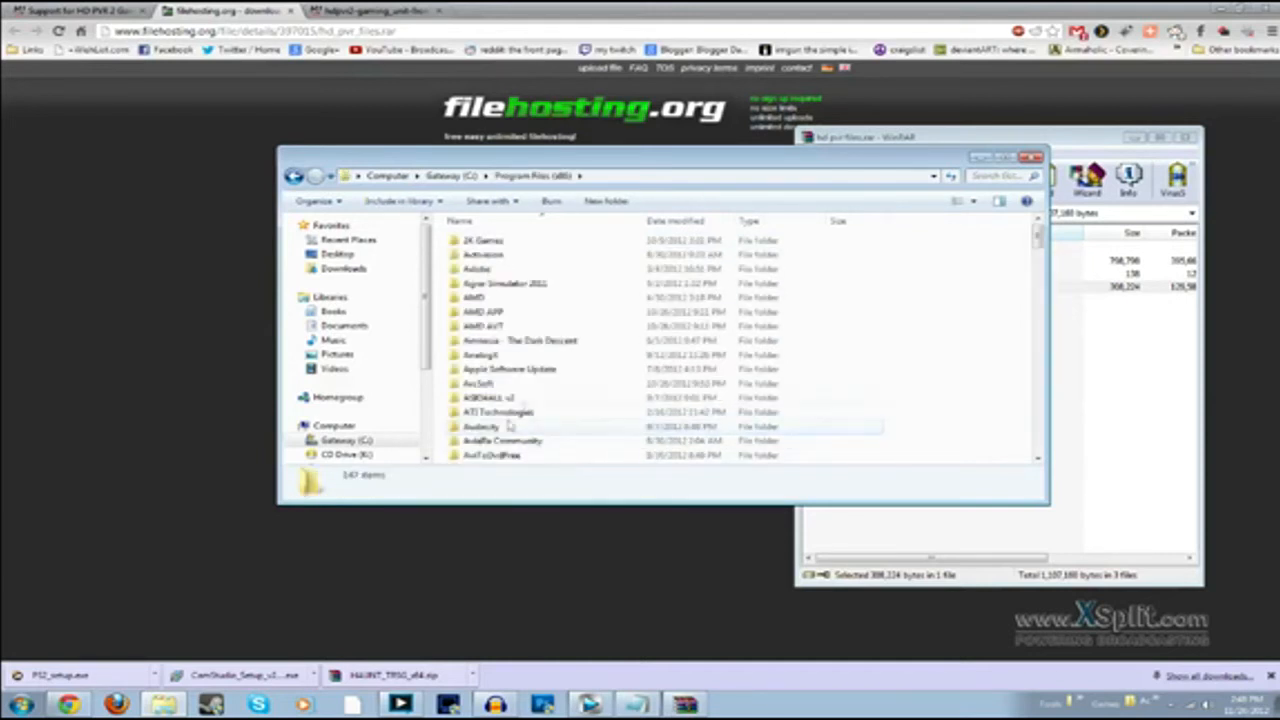
{"action": "left_click", "coordinate": [480, 384]}
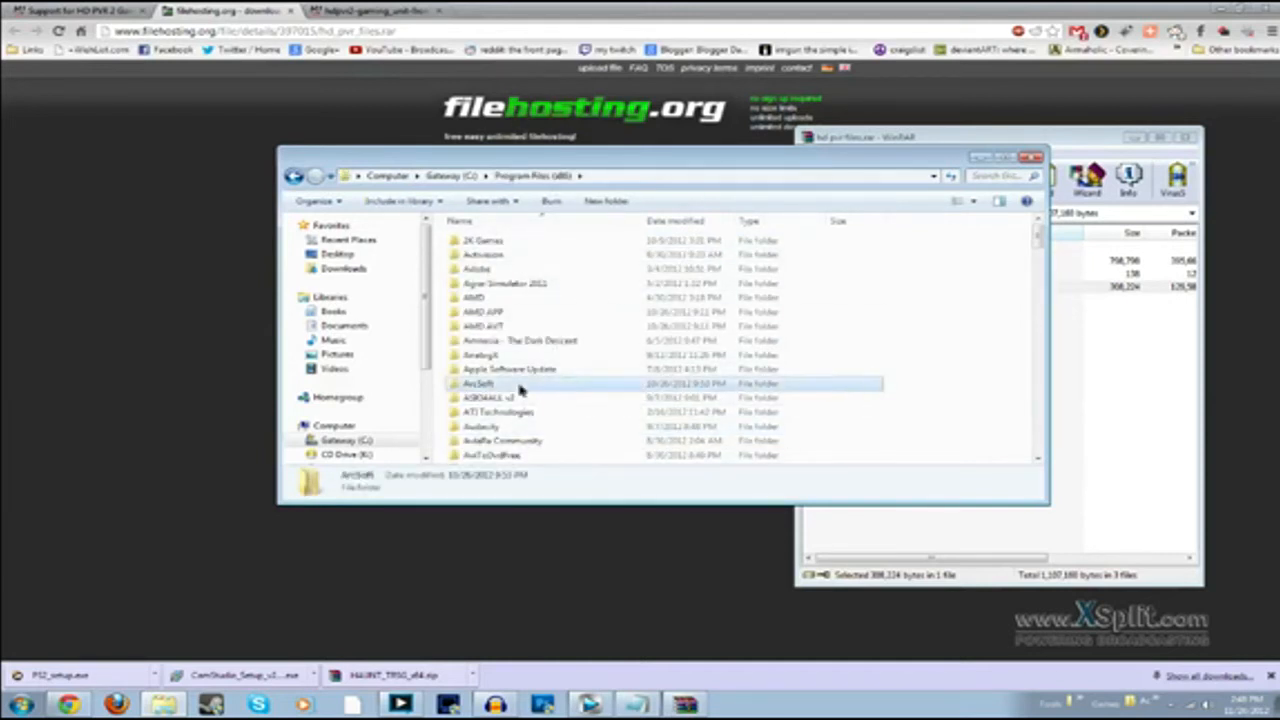
{"action": "double_click", "coordinate": [476, 384]}
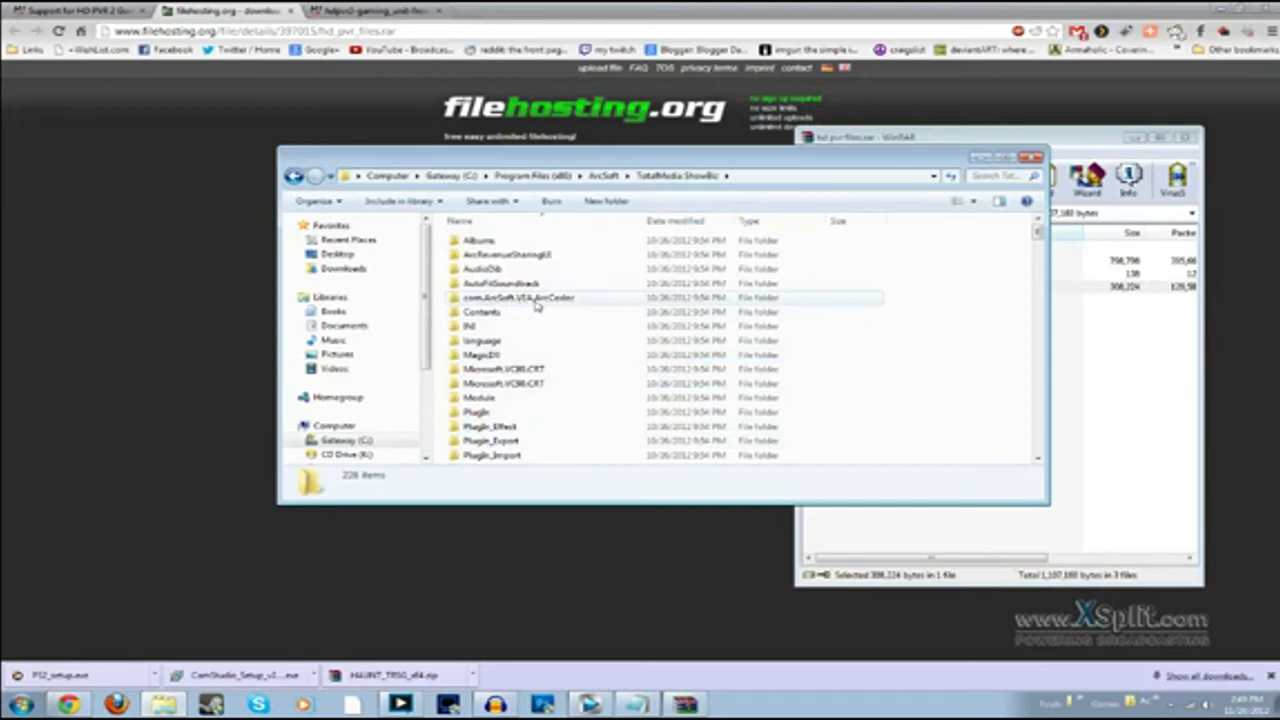
{"action": "double_click", "coordinate": [508, 296]}
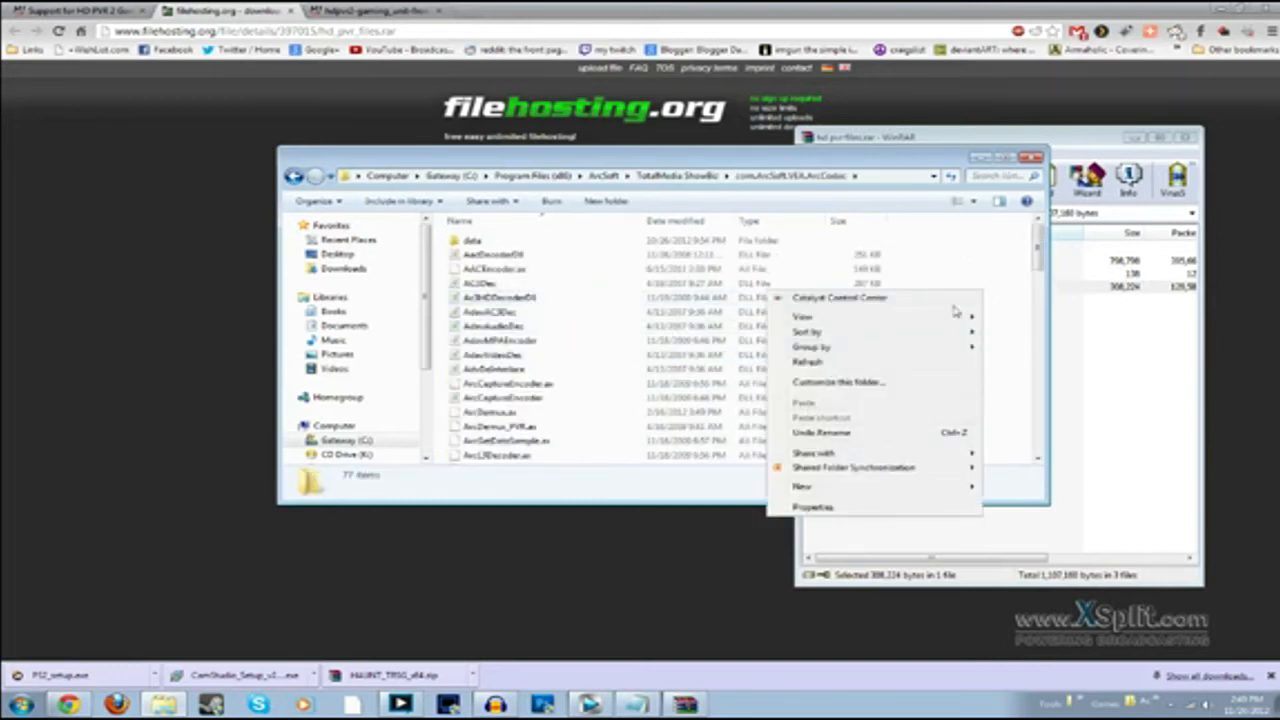
{"action": "mouse_move", "coordinate": [690, 156]}
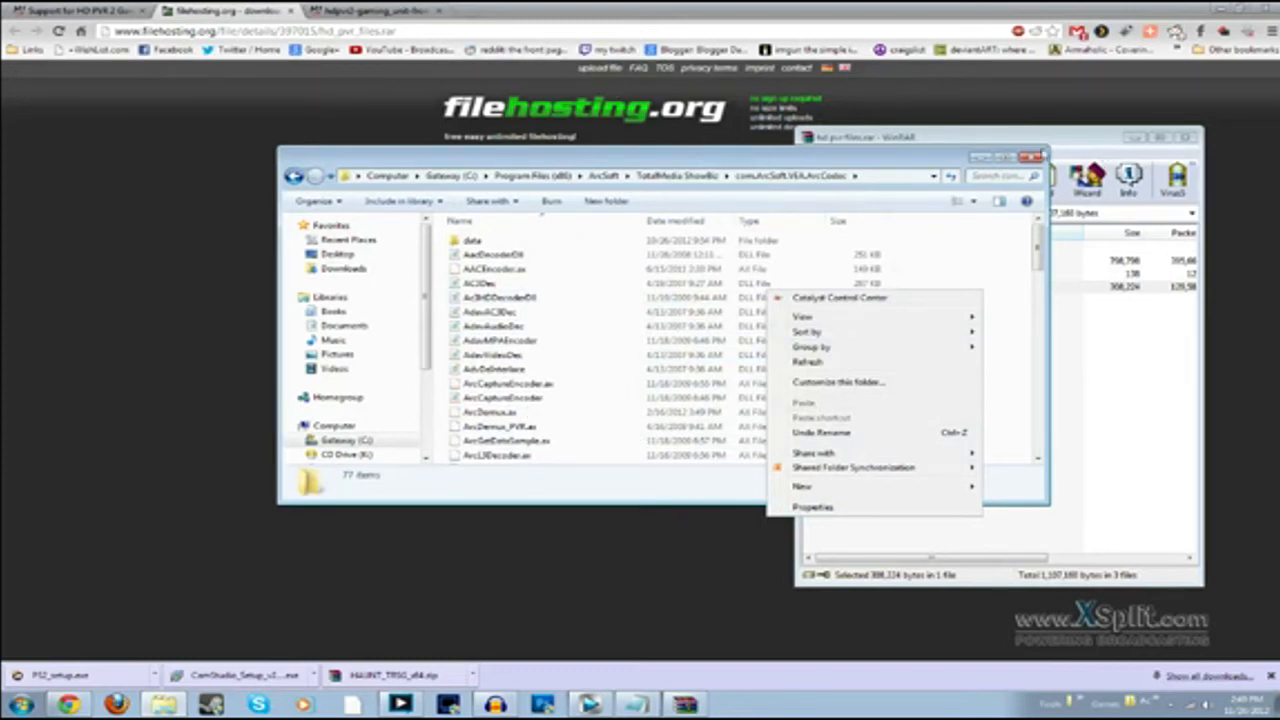
{"action": "mouse_move", "coordinate": [584, 292]}
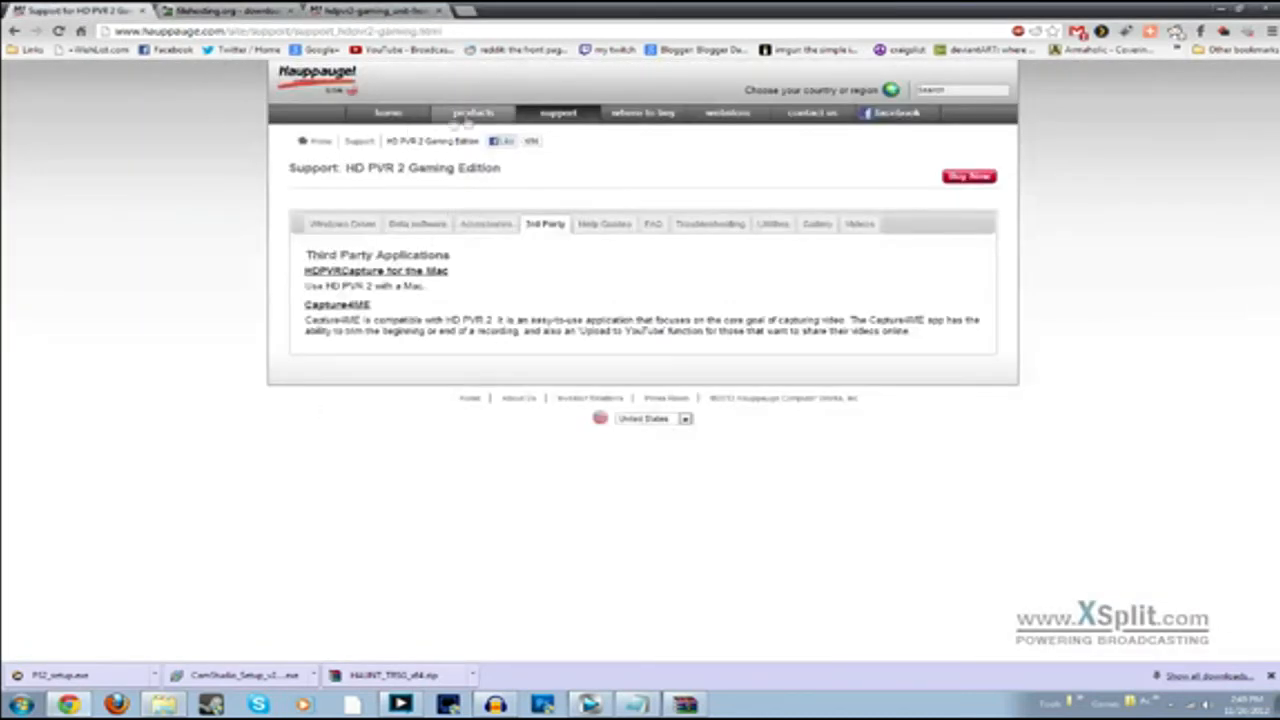
Return to the filehosting.org hd_pvr_files.rar download page, then the HD PVR 2 product photo.
{"action": "left_click", "coordinate": [338, 224]}
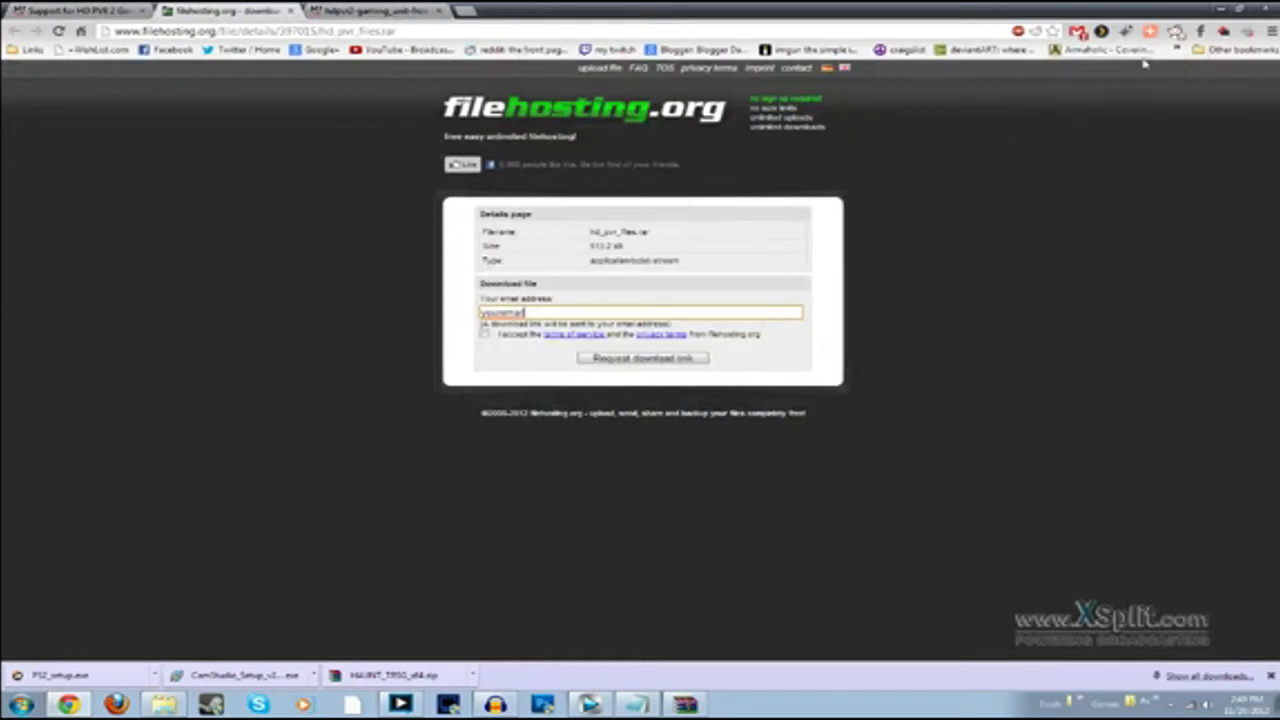
{"action": "mouse_move", "coordinate": [1064, 84]}
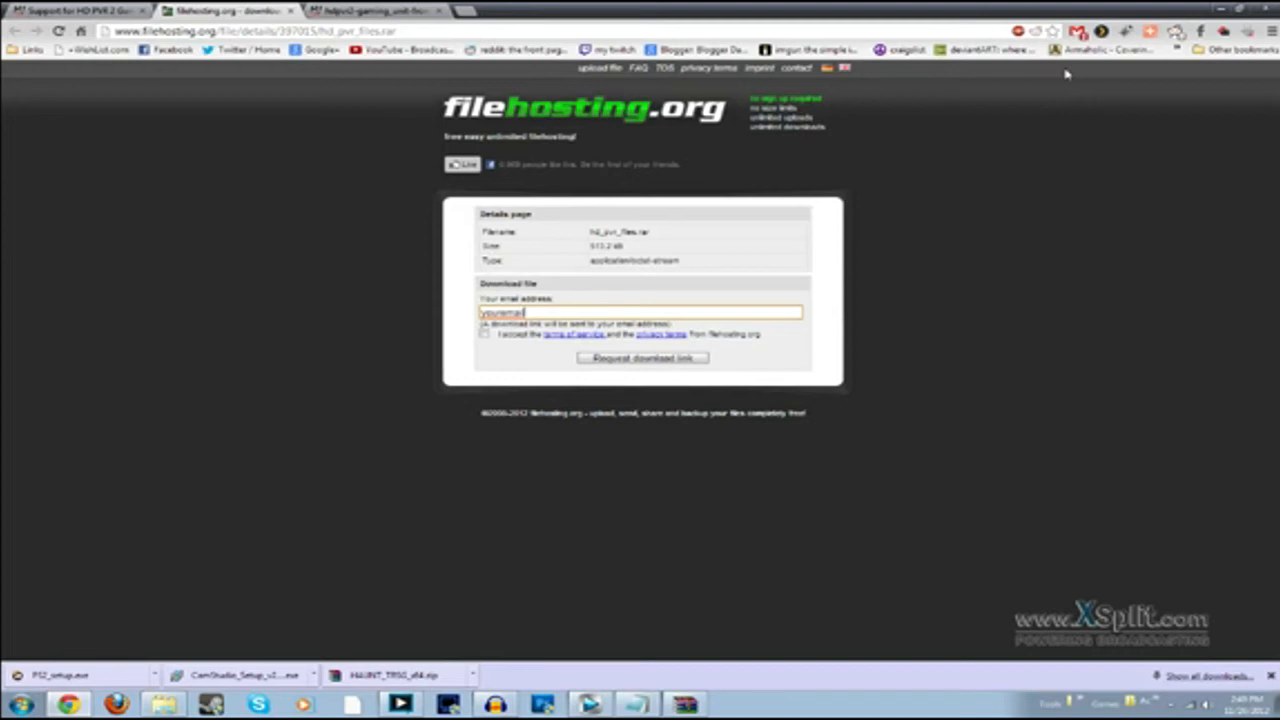
{"action": "mouse_move", "coordinate": [1036, 72]}
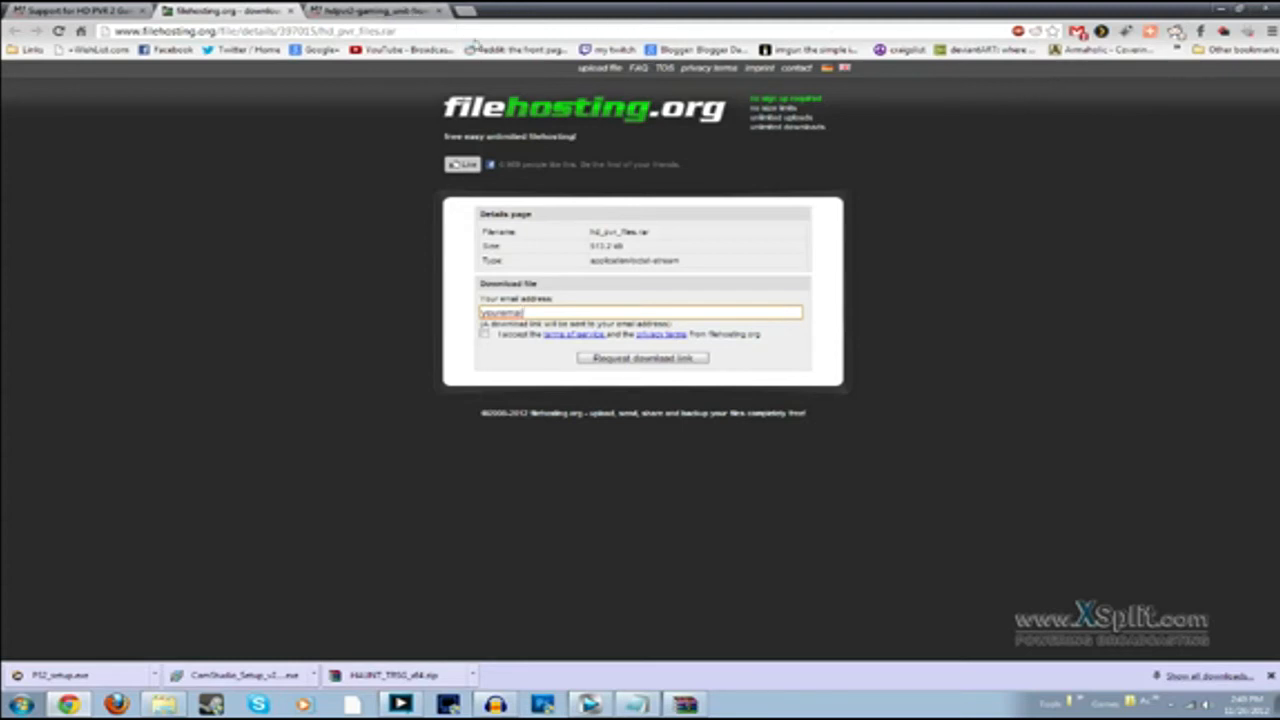
{"action": "left_click", "coordinate": [370, 20]}
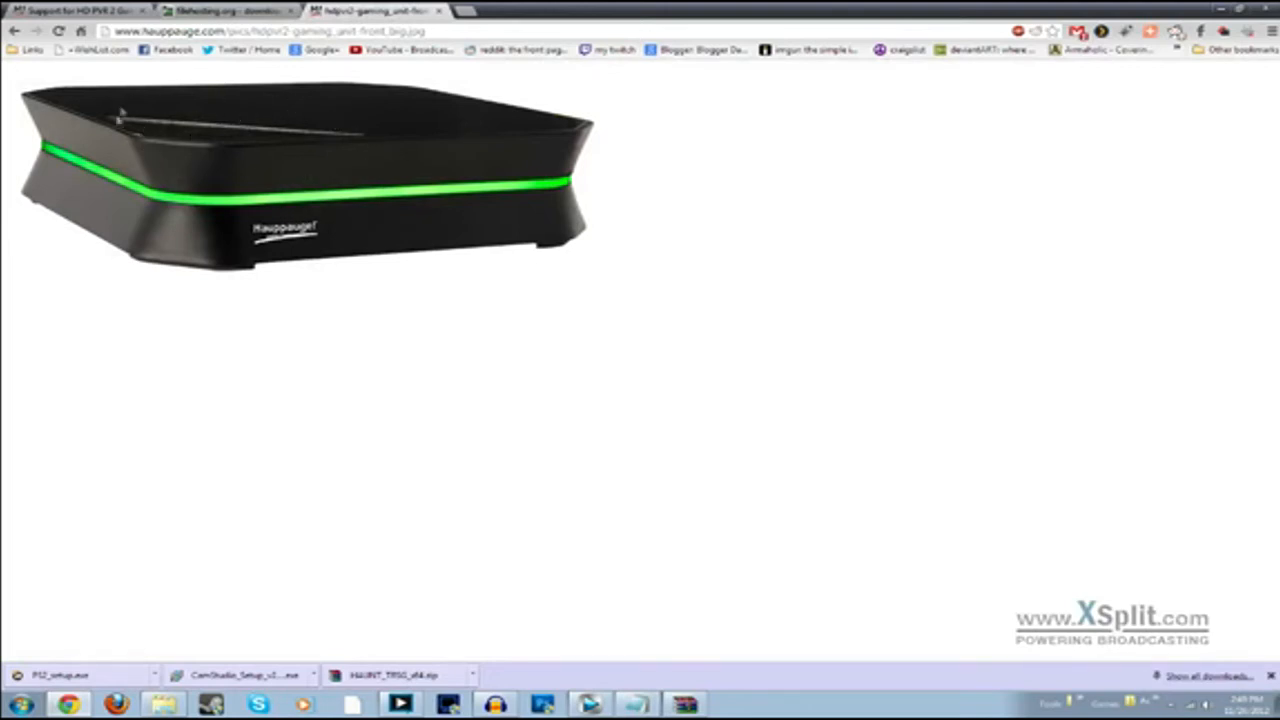
{"action": "mouse_move", "coordinate": [376, 178]}
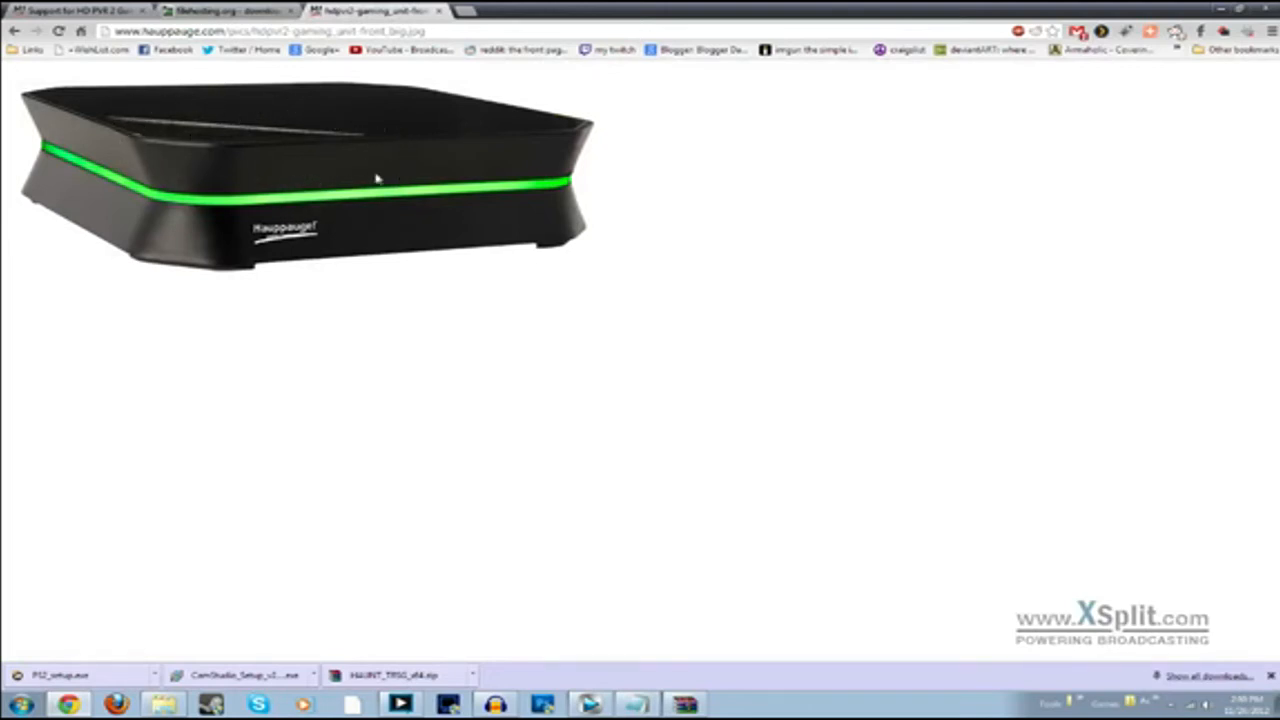
{"action": "mouse_move", "coordinate": [856, 224]}
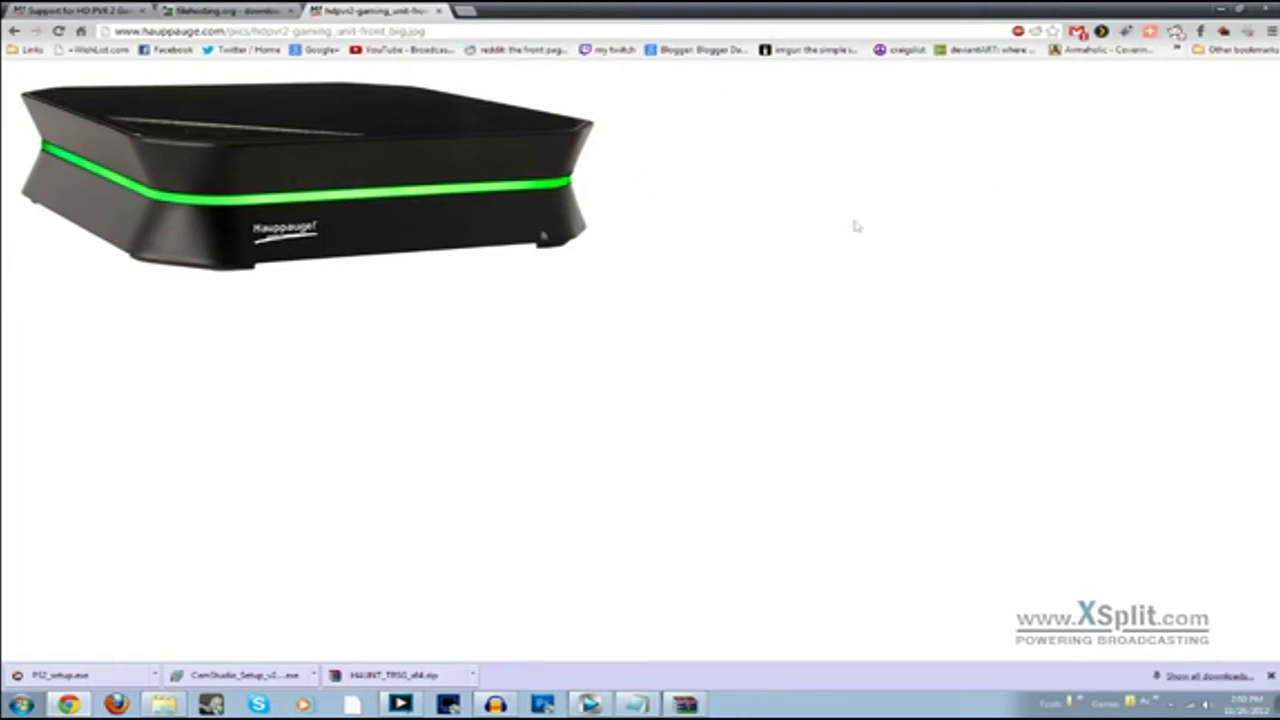
{"action": "mouse_move", "coordinate": [620, 168]}
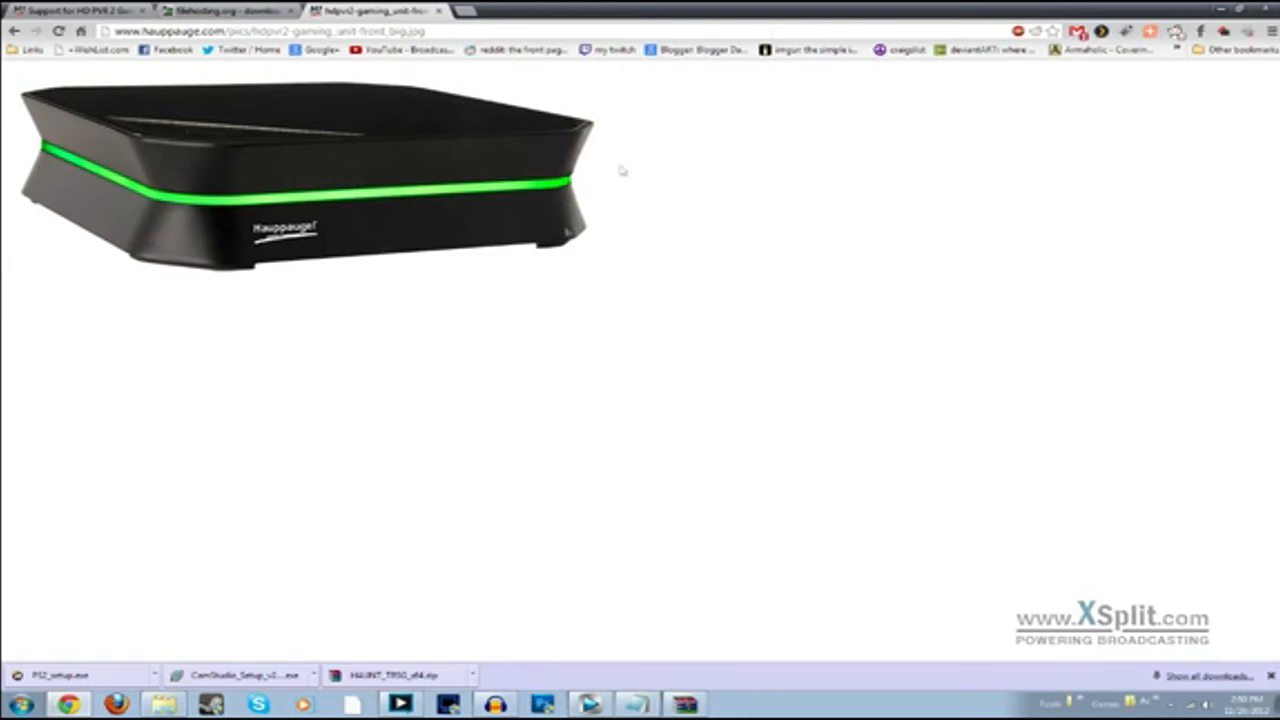
{"action": "mouse_move", "coordinate": [916, 192]}
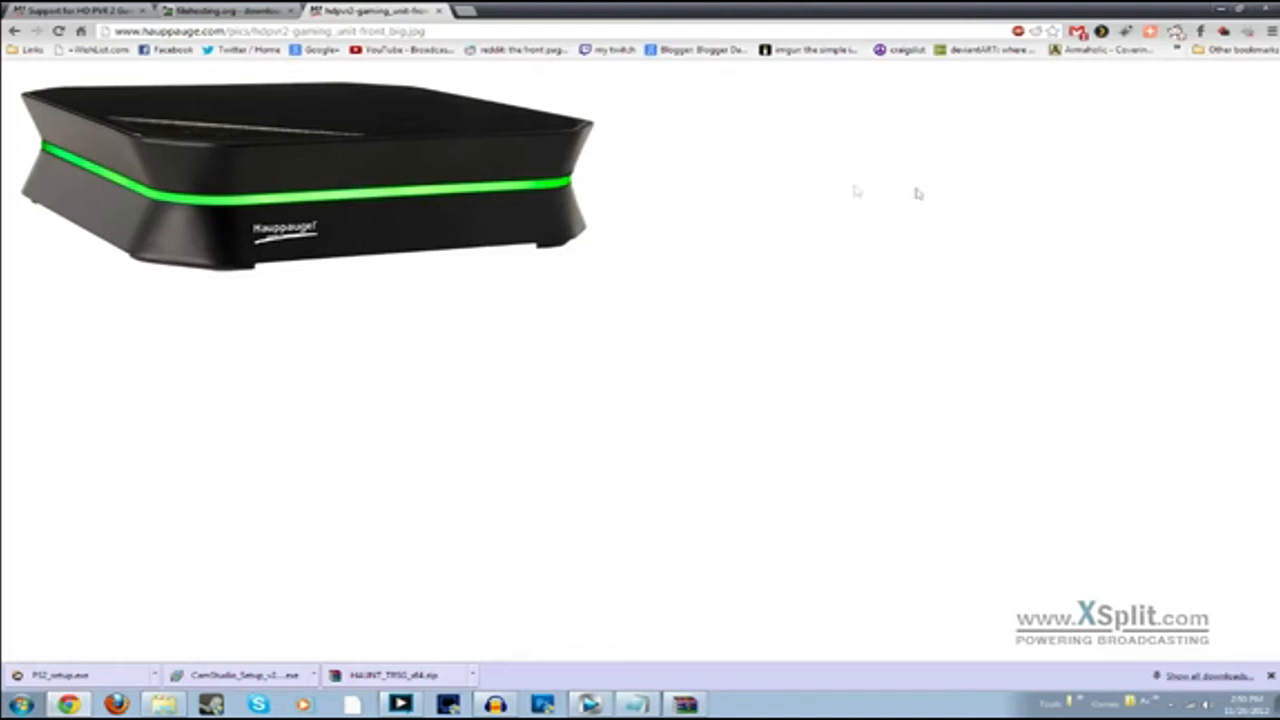
{"action": "mouse_move", "coordinate": [262, 312]}
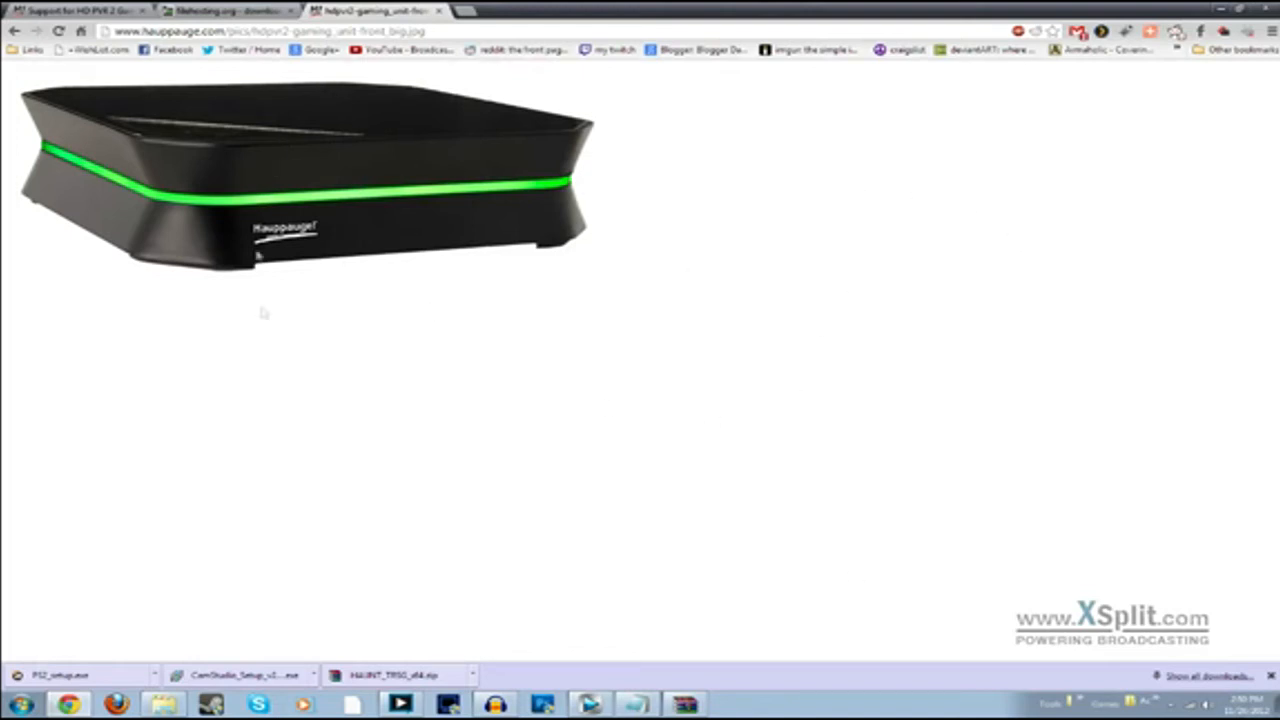
{"action": "mouse_move", "coordinate": [972, 330]}
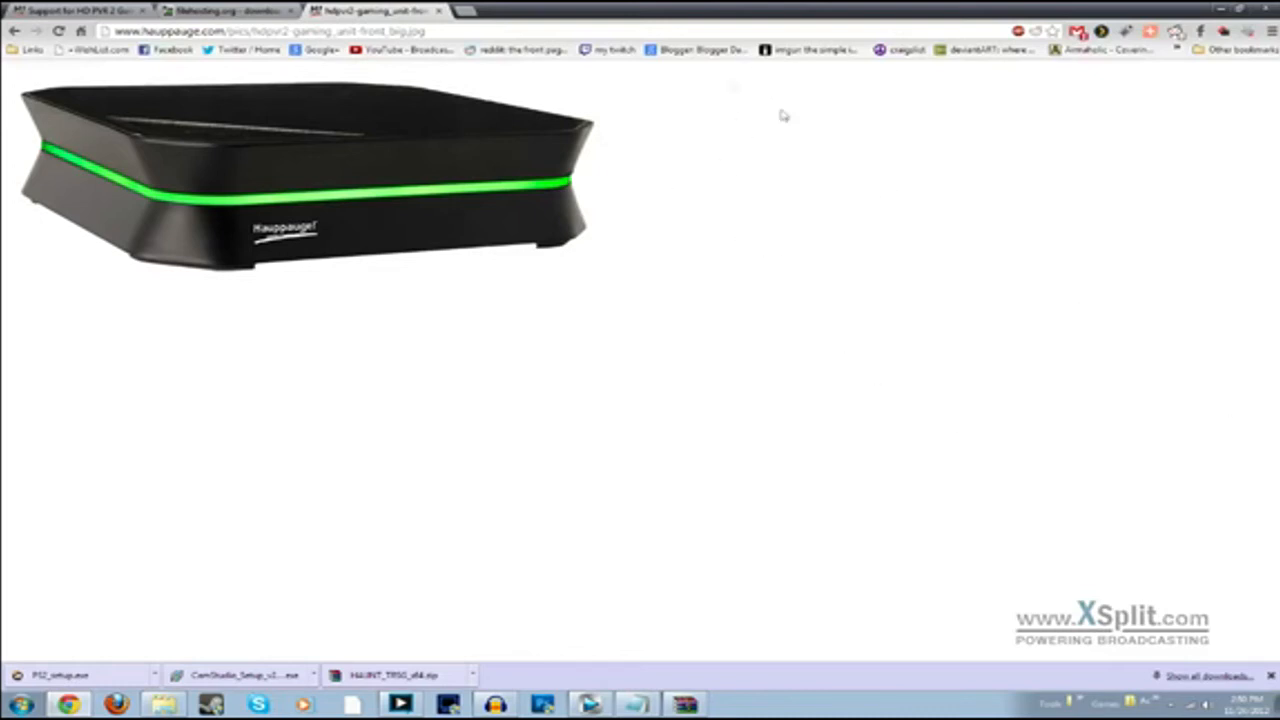
{"action": "mouse_move", "coordinate": [276, 366]}
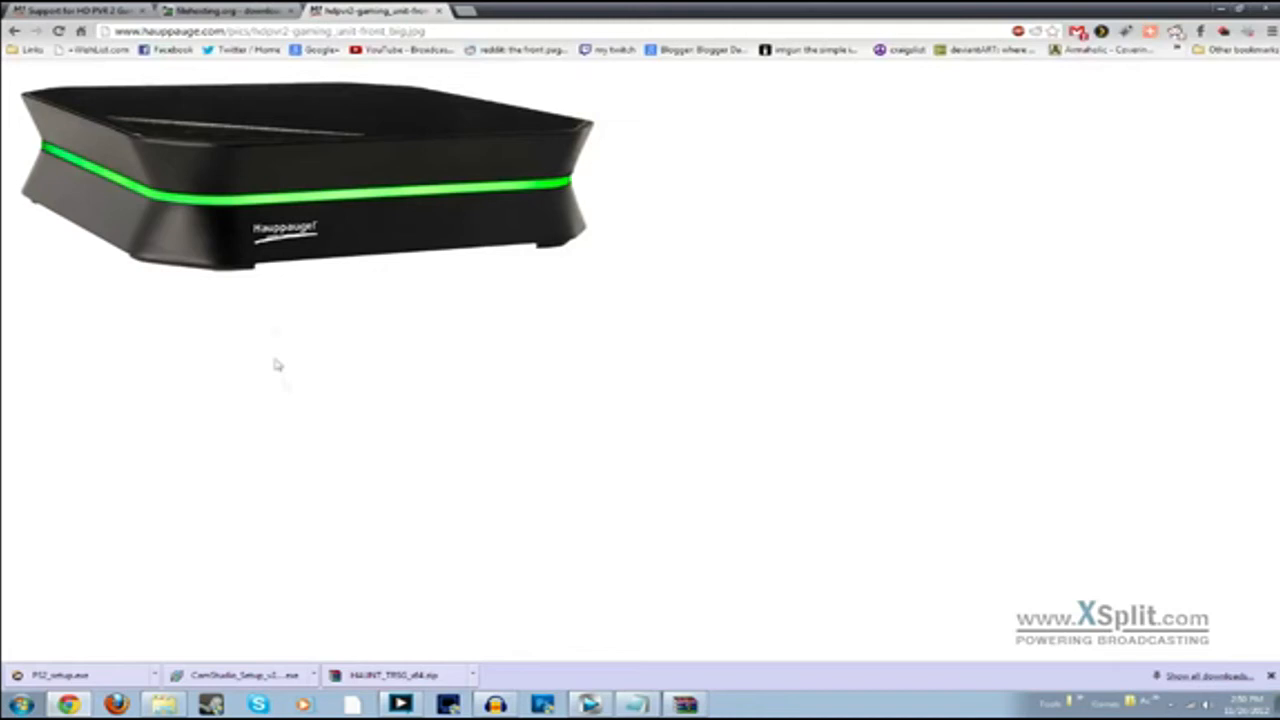
{"action": "mouse_move", "coordinate": [308, 468]}
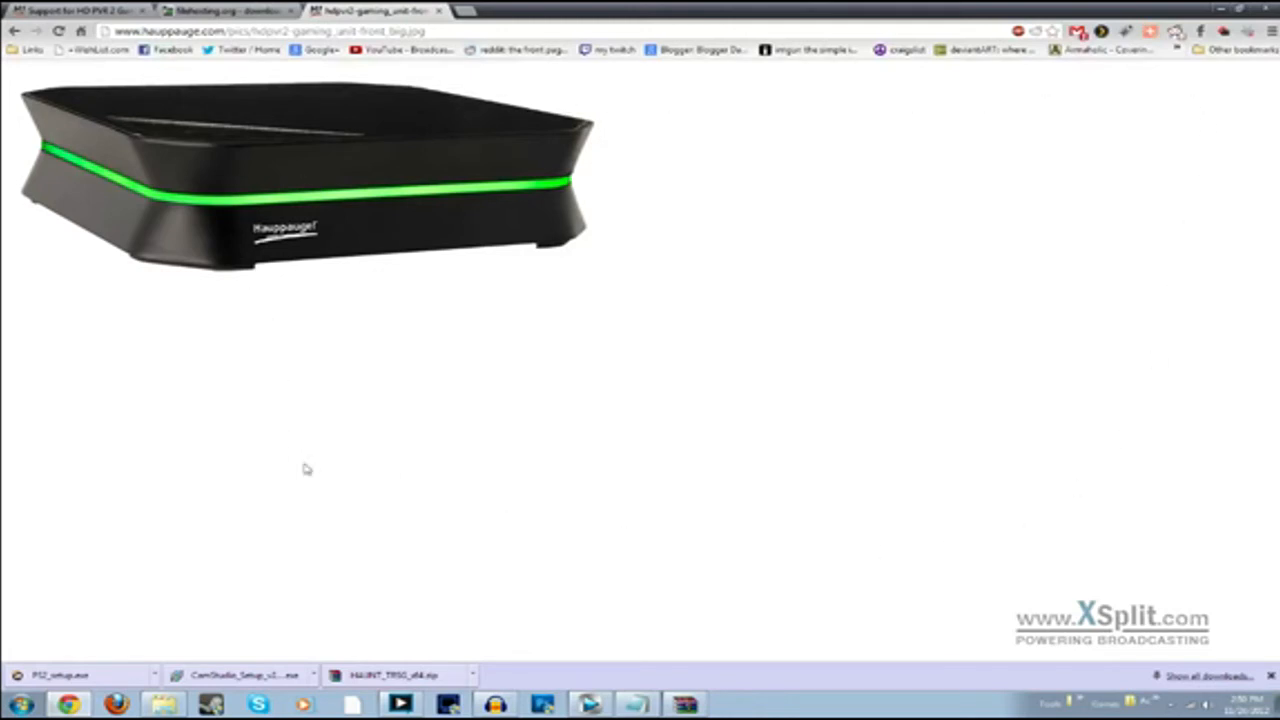
{"action": "mouse_move", "coordinate": [964, 454]}
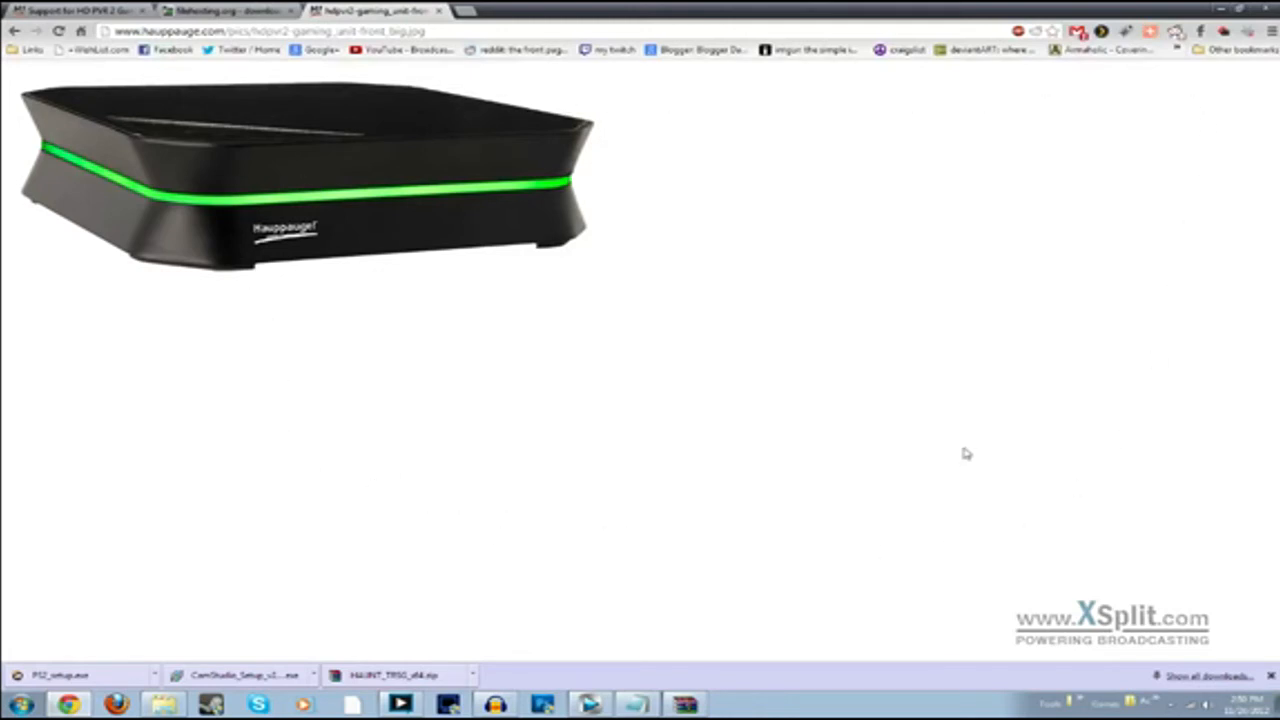
{"action": "mouse_move", "coordinate": [1036, 334]}
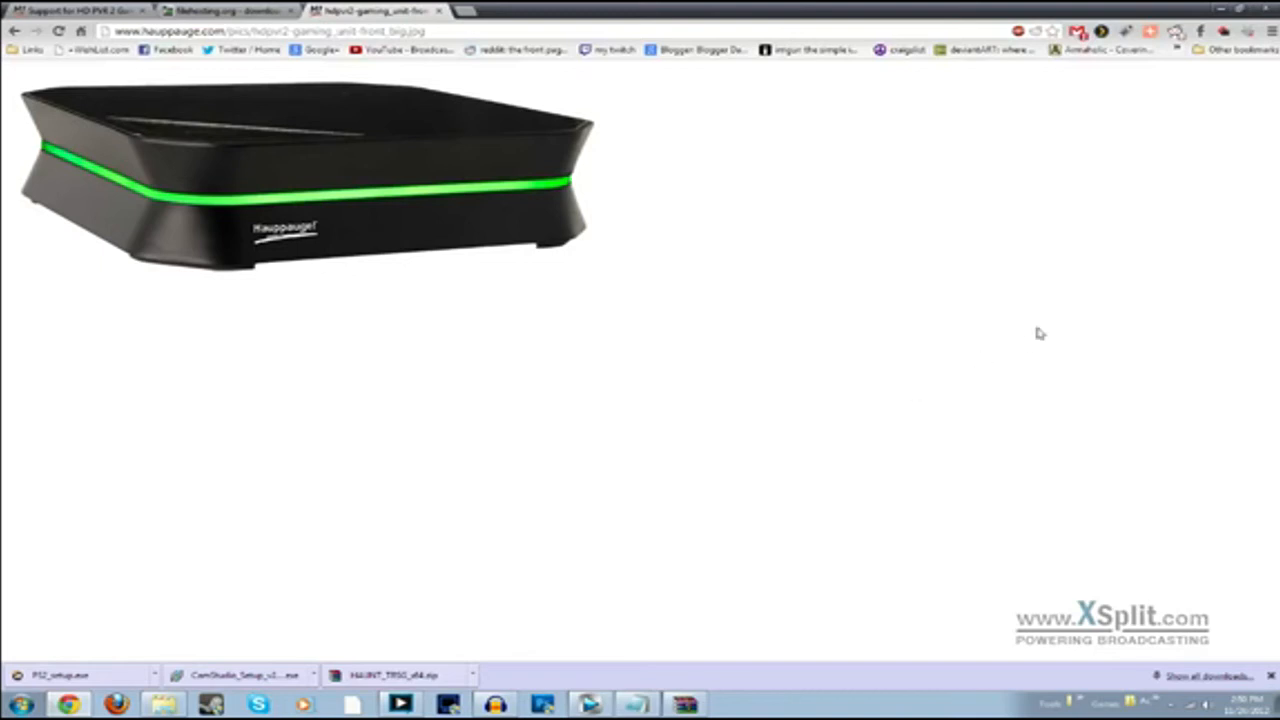
{"action": "mouse_move", "coordinate": [976, 340]}
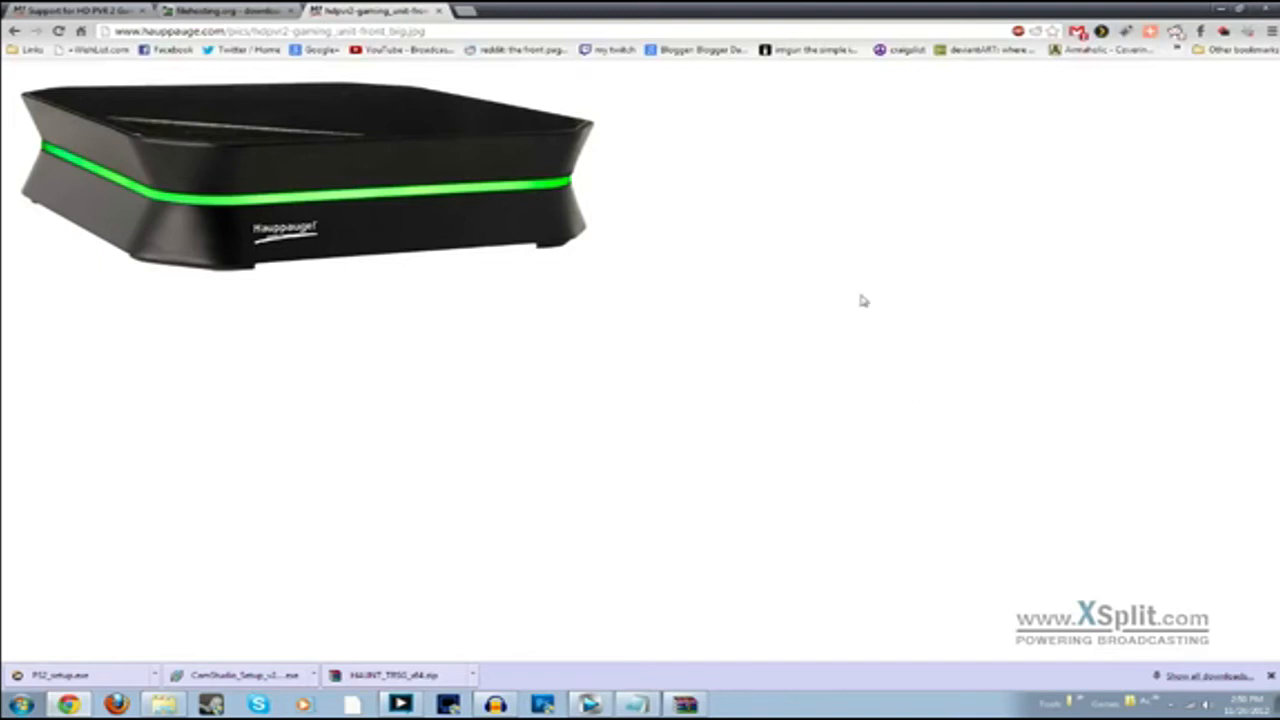
{"action": "mouse_move", "coordinate": [752, 374]}
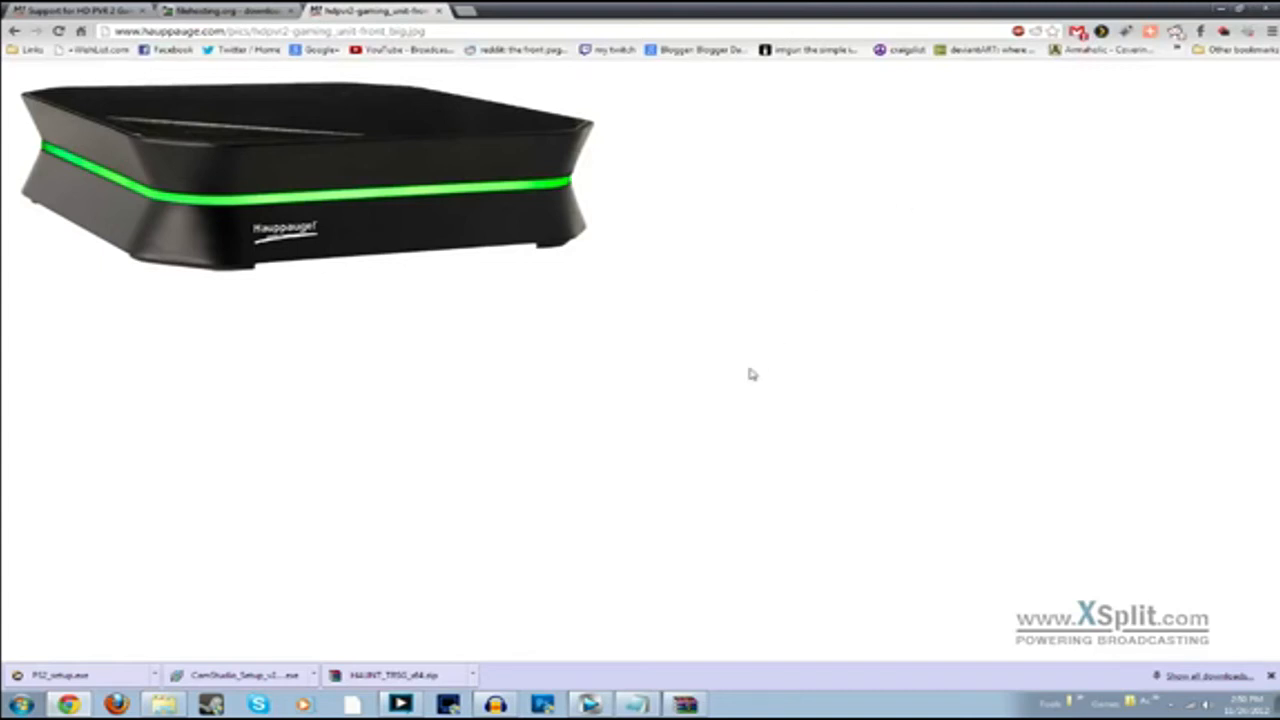
{"action": "mouse_move", "coordinate": [382, 226]}
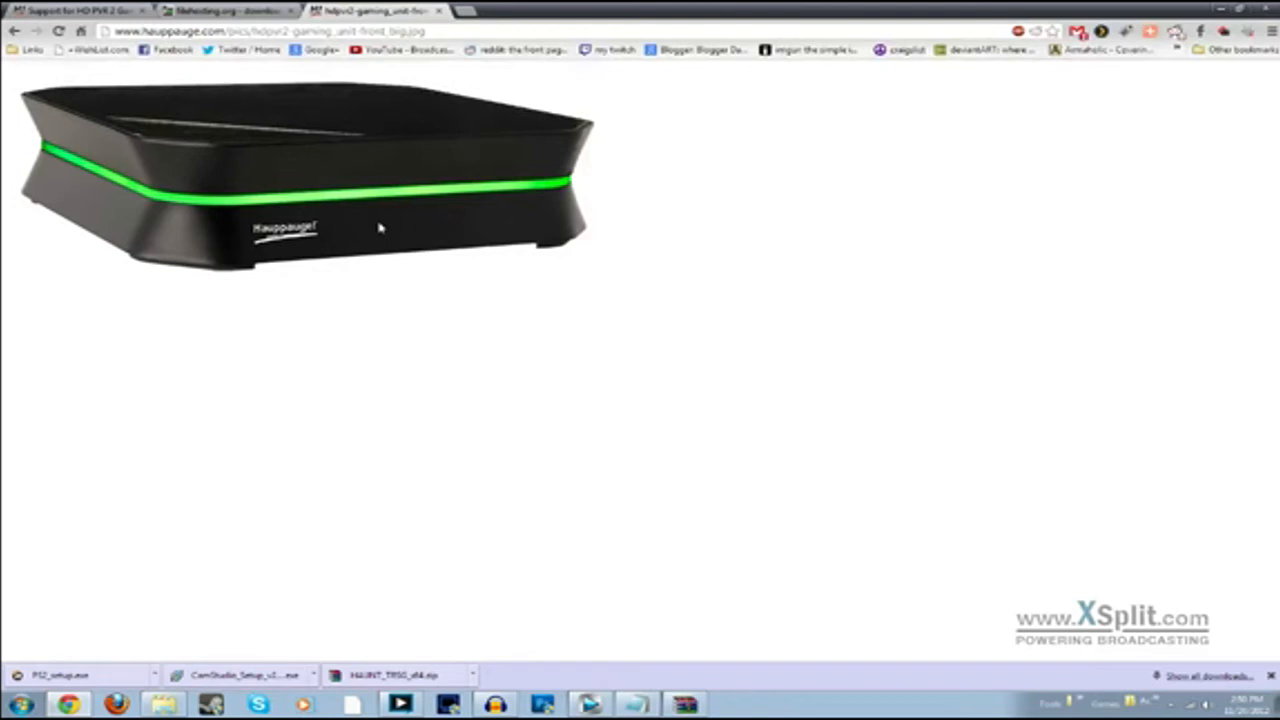
{"action": "mouse_move", "coordinate": [90, 72]}
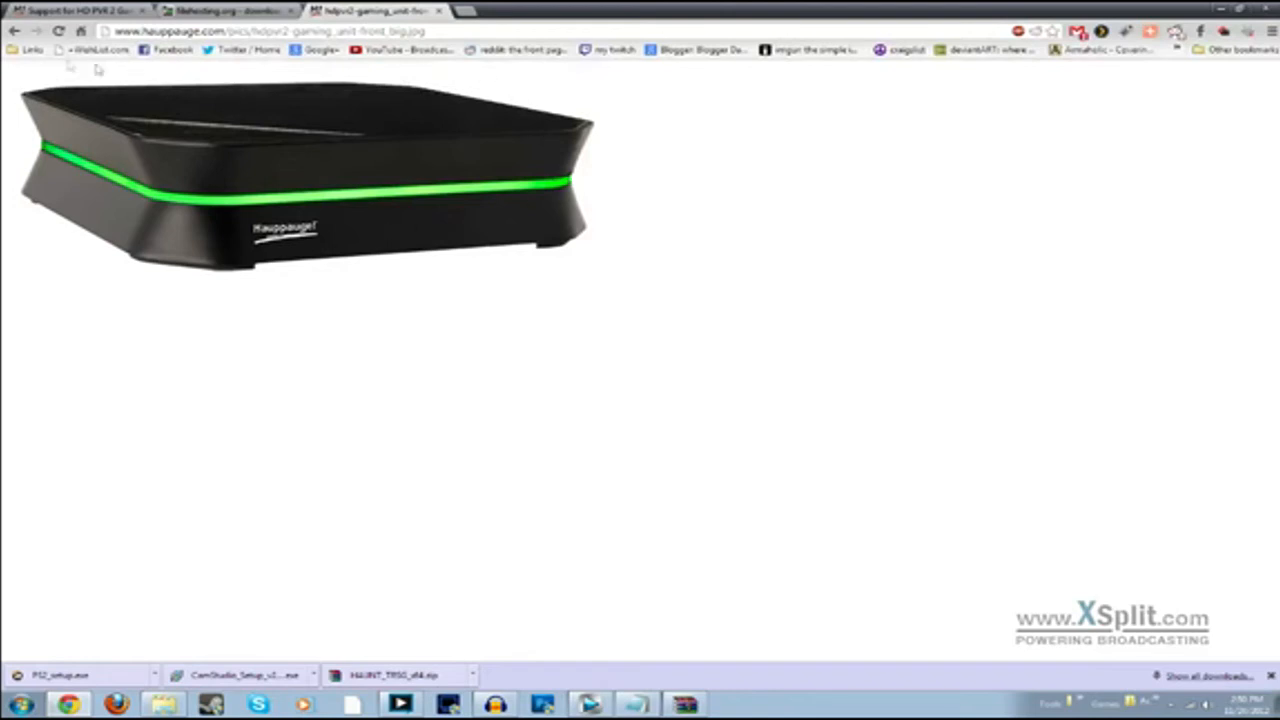
{"action": "mouse_move", "coordinate": [104, 100]}
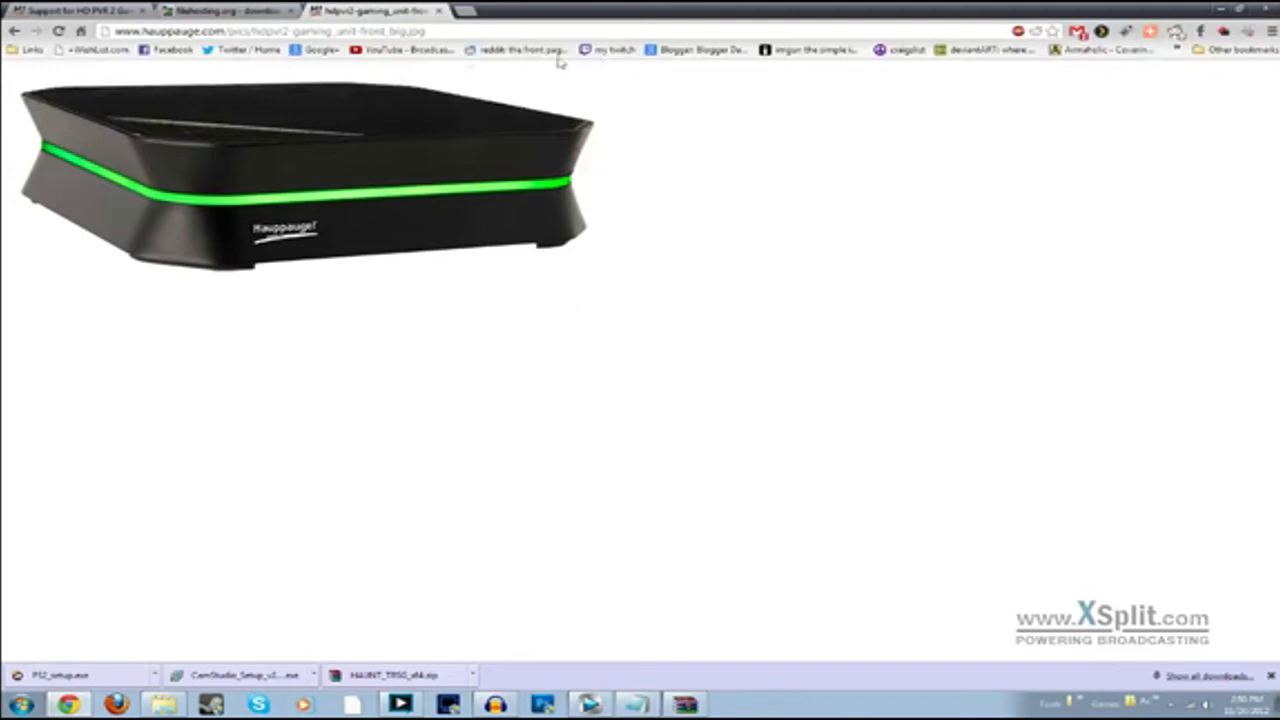
{"action": "mouse_move", "coordinate": [122, 396]}
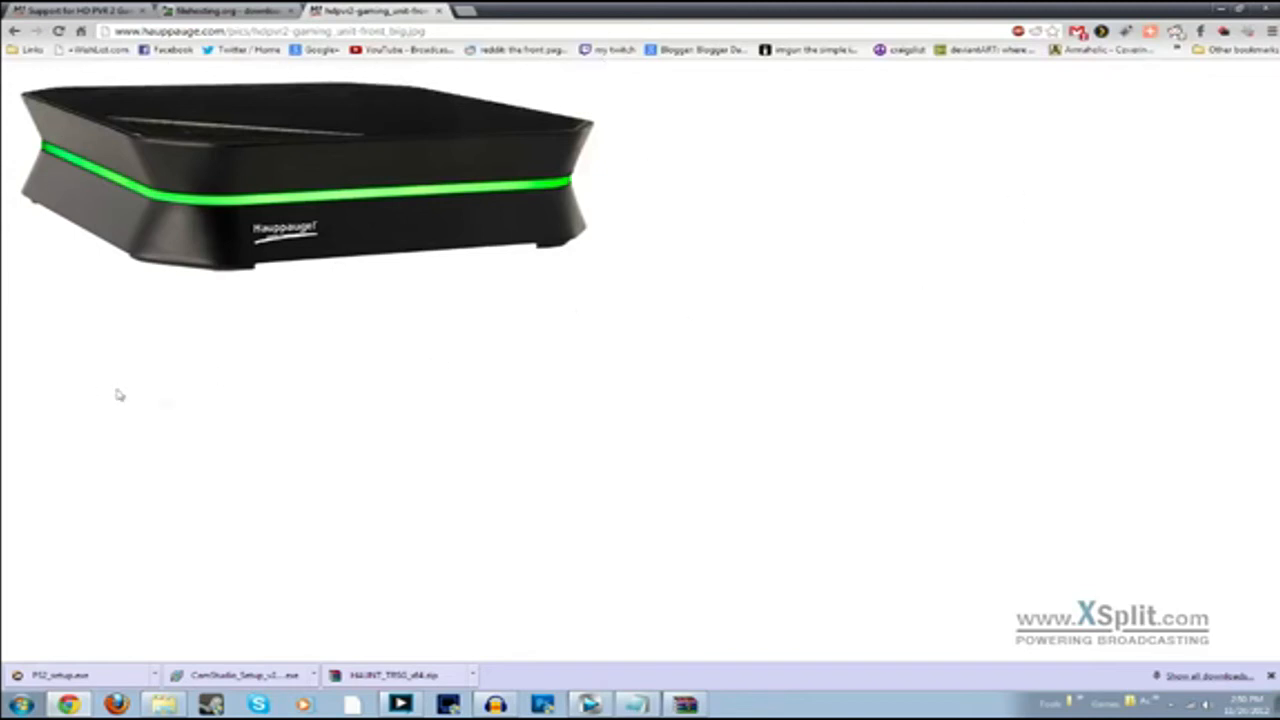
{"action": "mouse_move", "coordinate": [378, 394]}
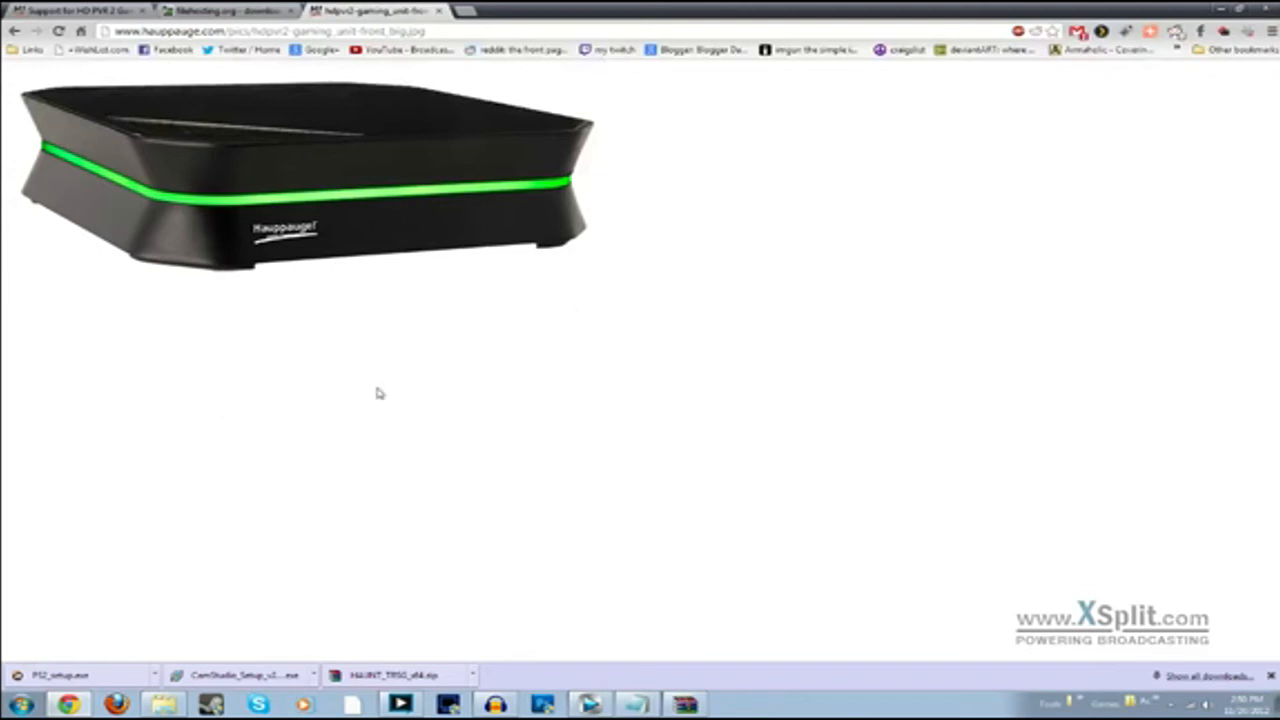
{"action": "mouse_move", "coordinate": [600, 290]}
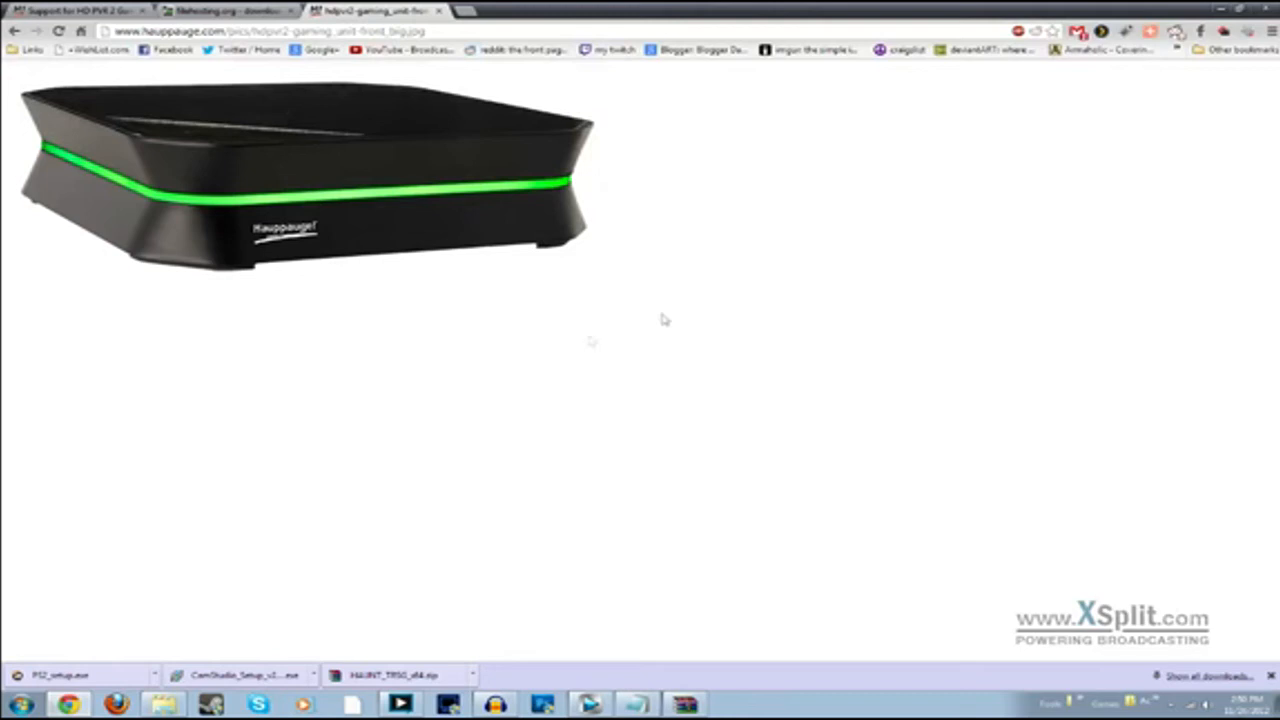
{"action": "mouse_move", "coordinate": [344, 314]}
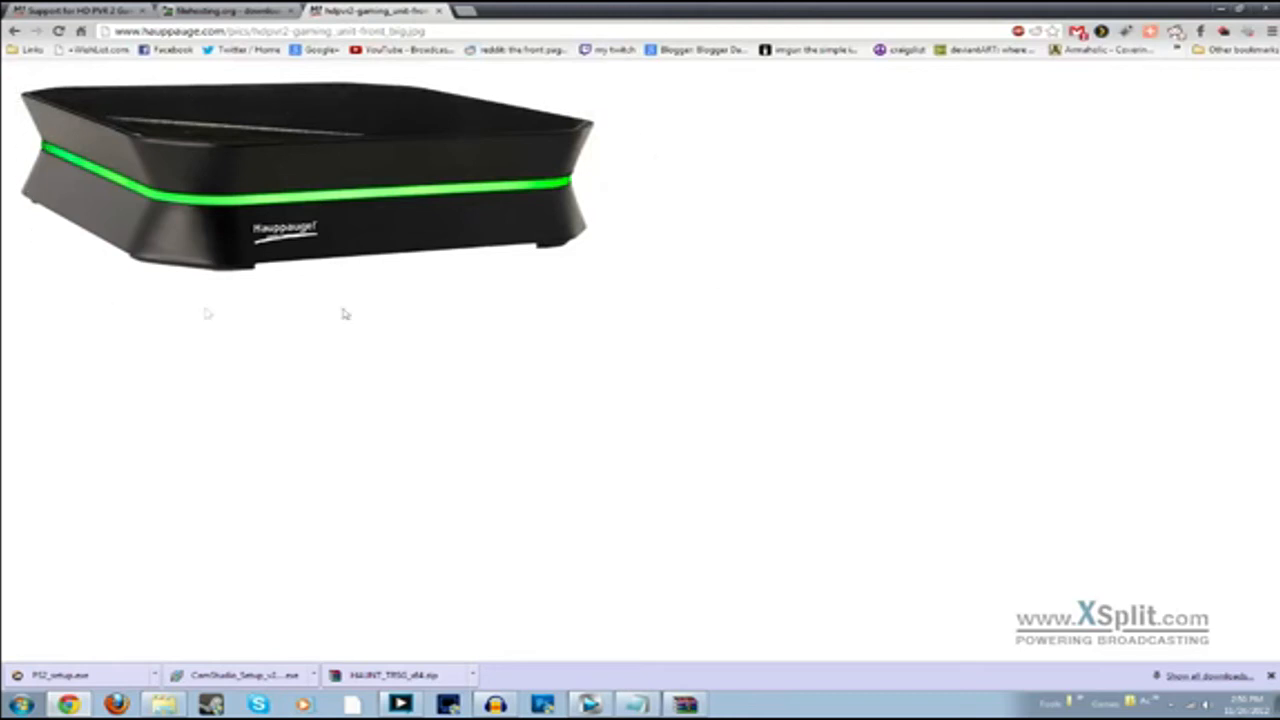
{"action": "mouse_move", "coordinate": [668, 114]}
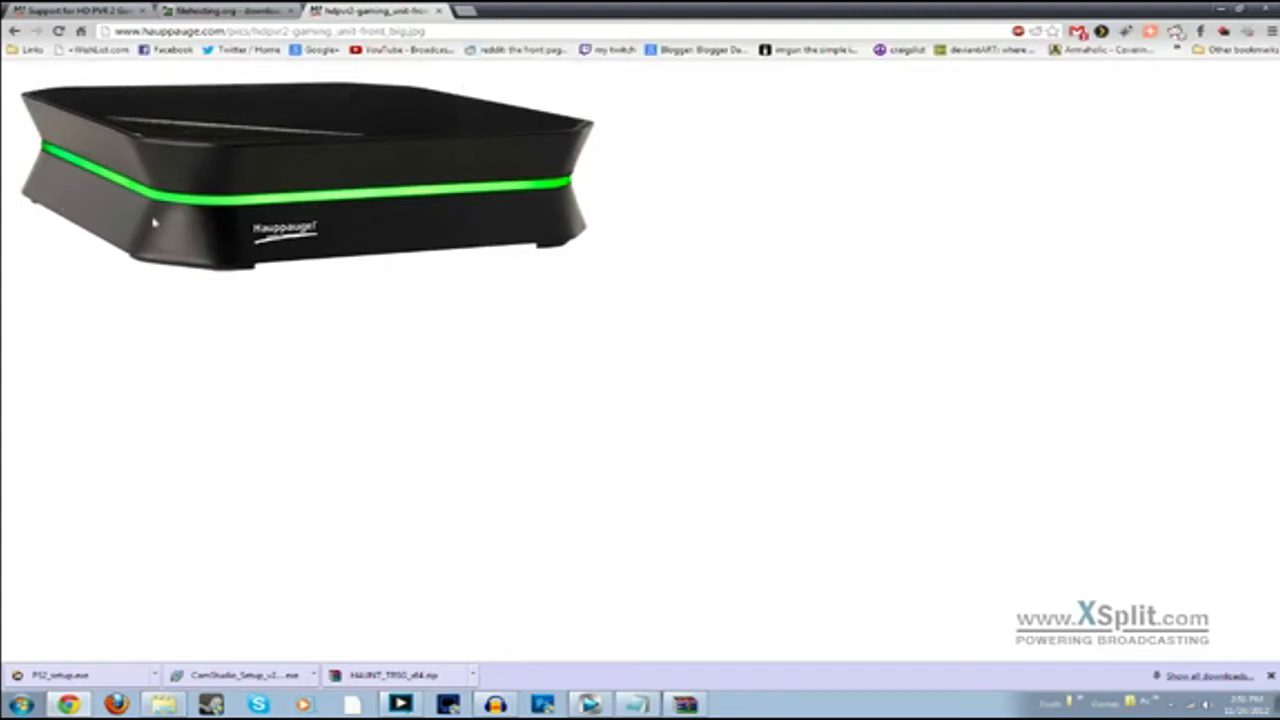
{"action": "mouse_move", "coordinate": [12, 82]}
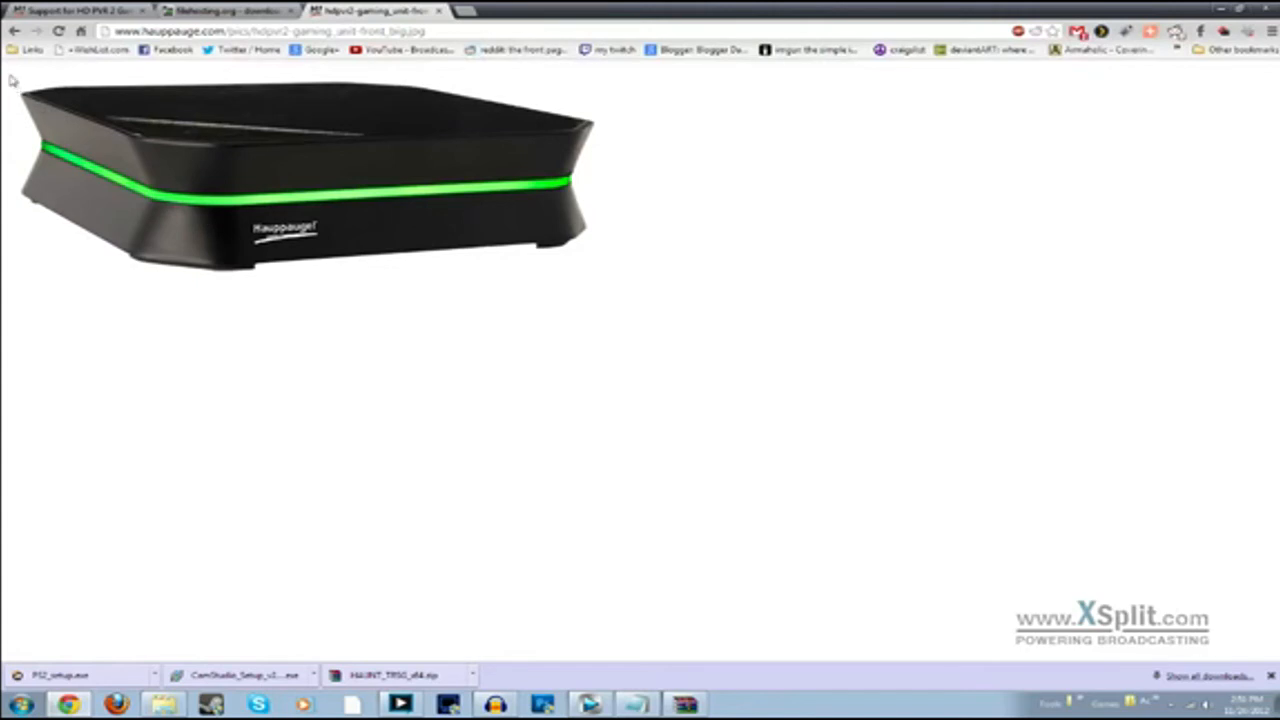
{"action": "mouse_move", "coordinate": [160, 164]}
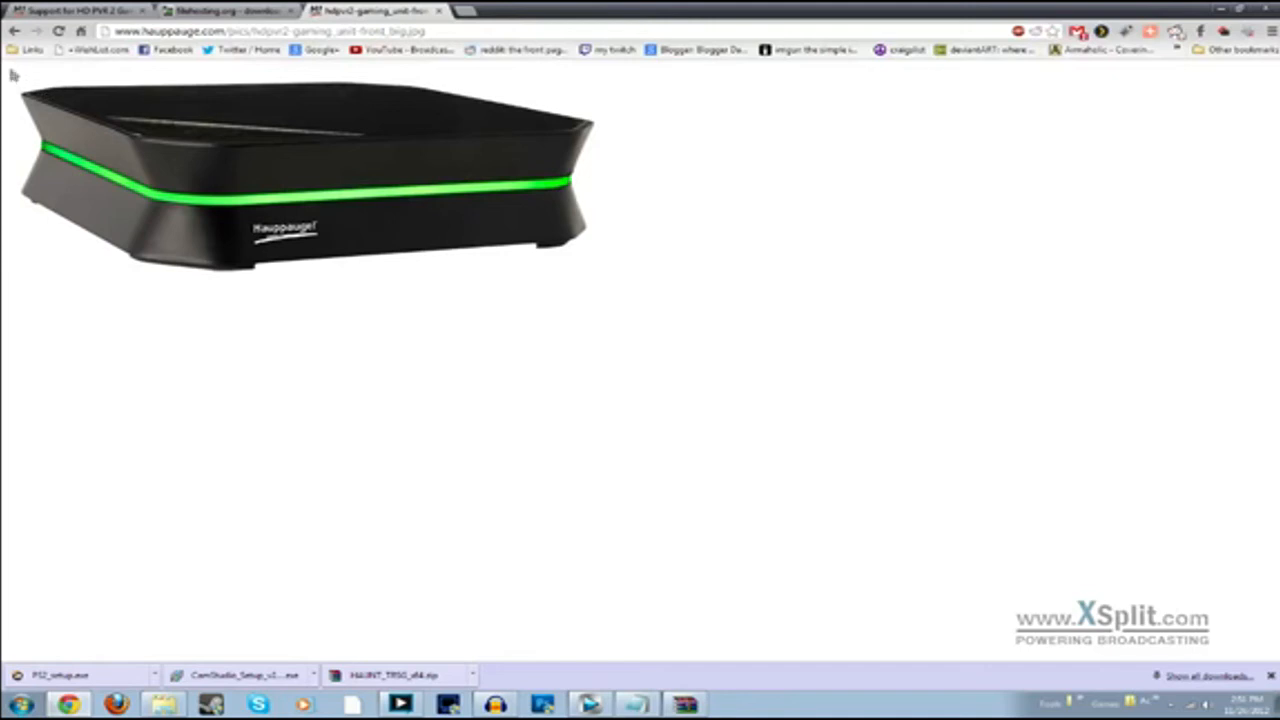
{"action": "mouse_move", "coordinate": [600, 114]}
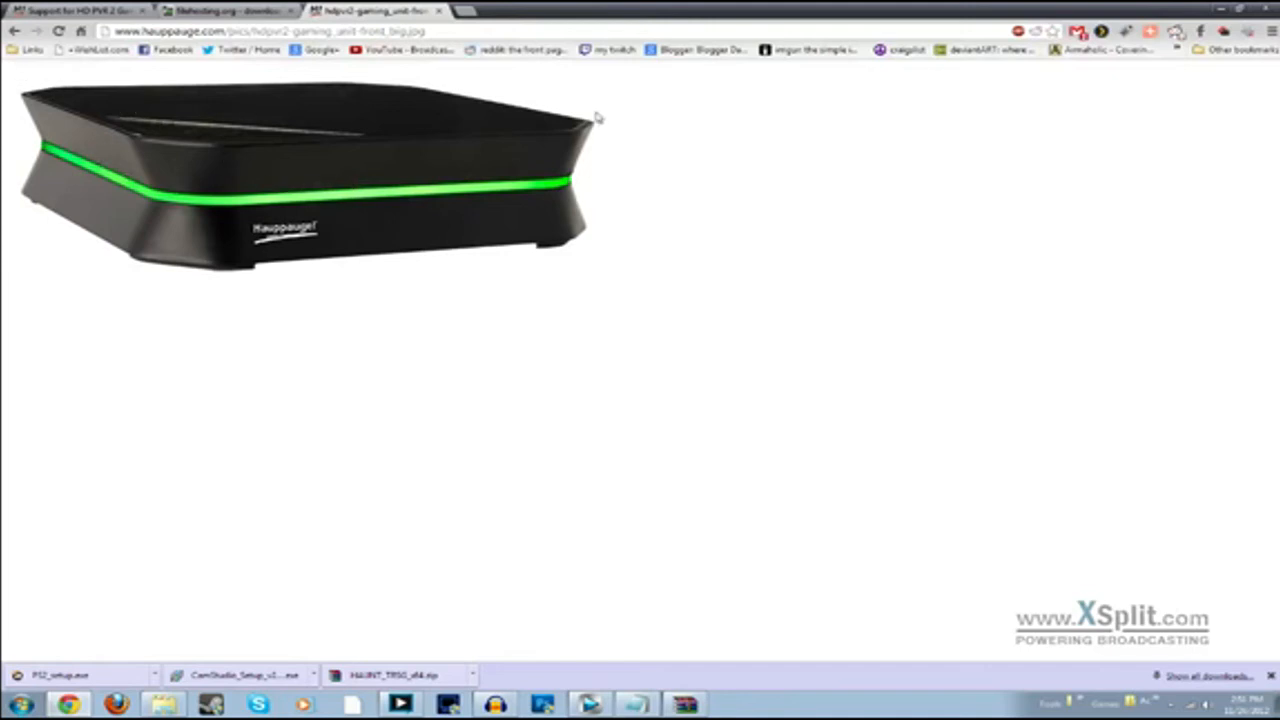
{"action": "mouse_move", "coordinate": [416, 12]}
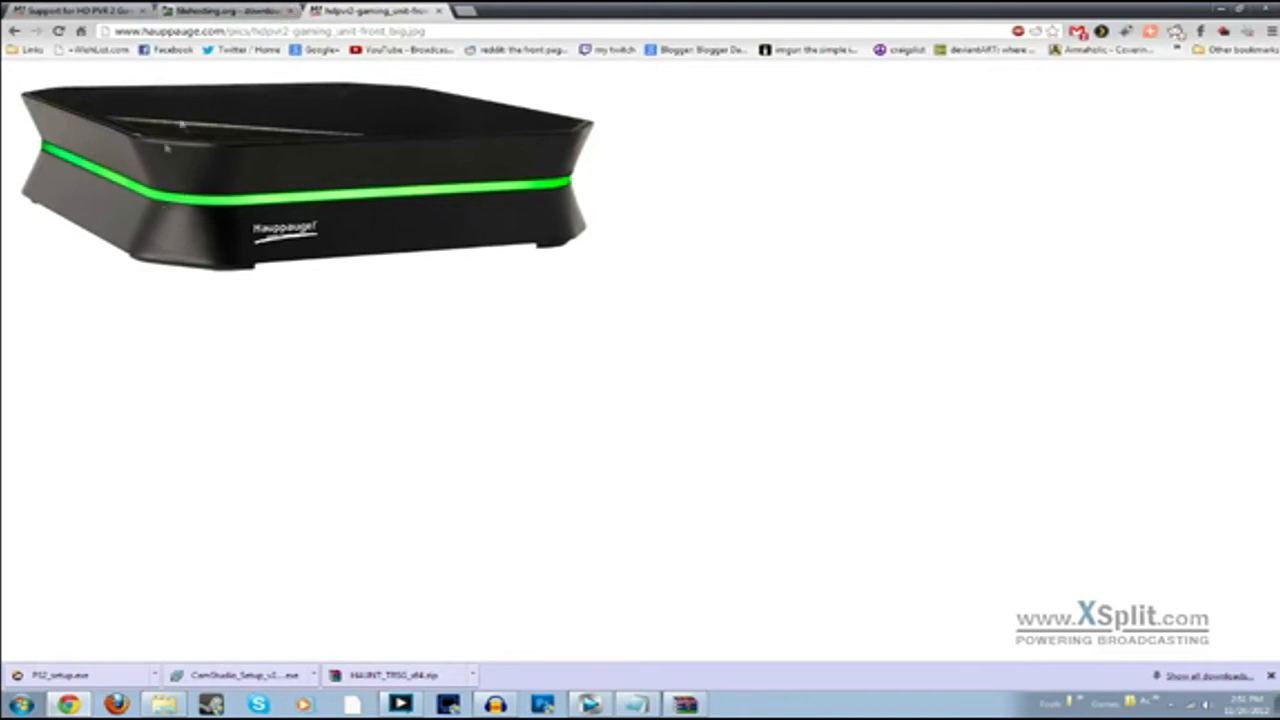
{"action": "mouse_move", "coordinate": [268, 164]}
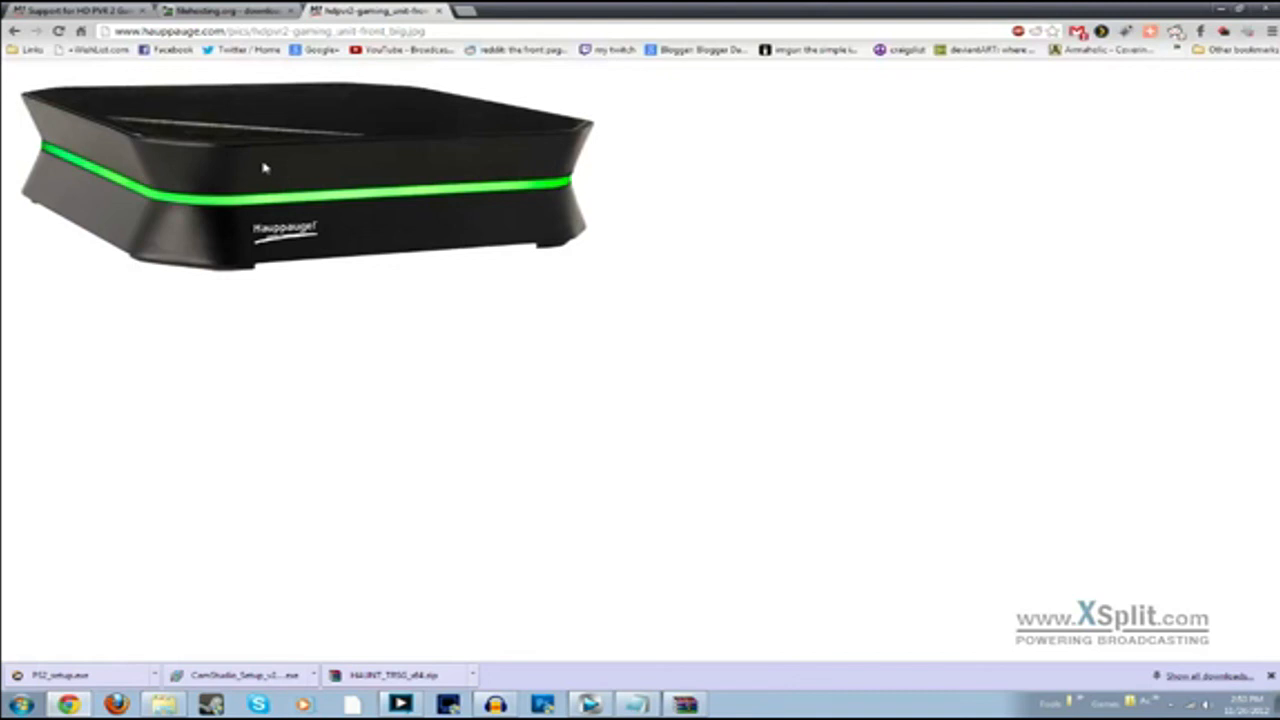
{"action": "mouse_move", "coordinate": [252, 164]}
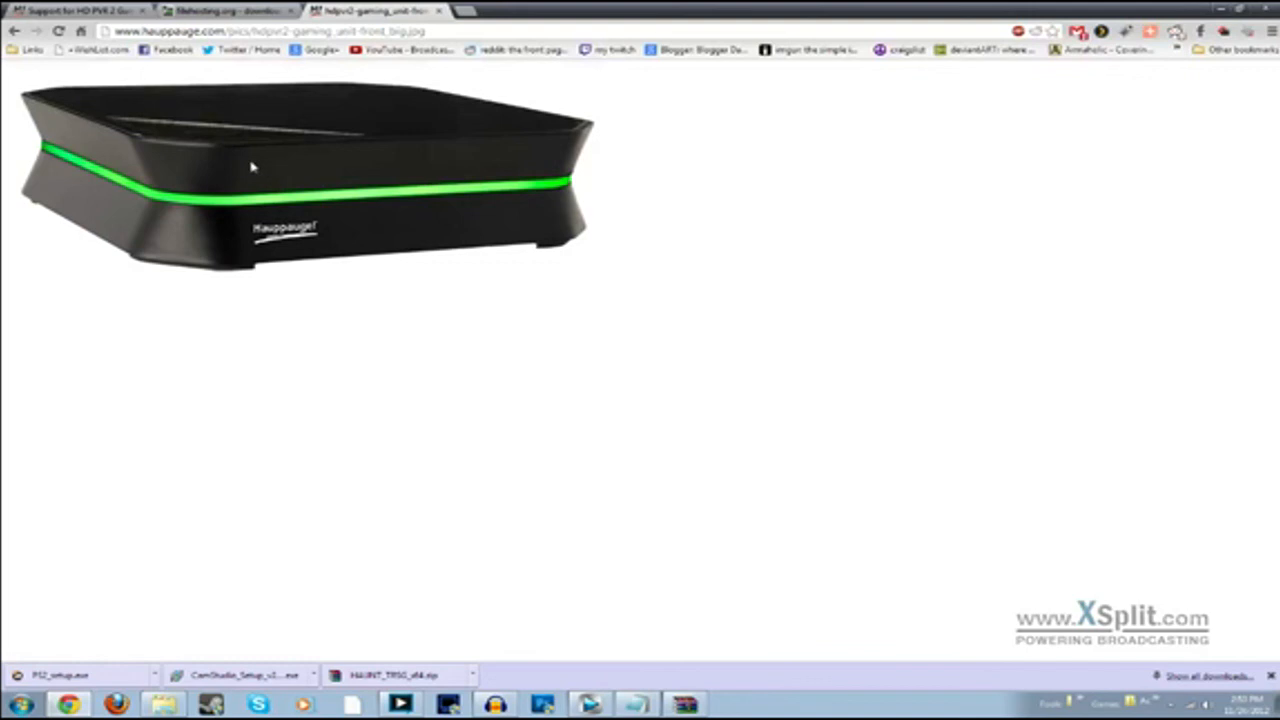